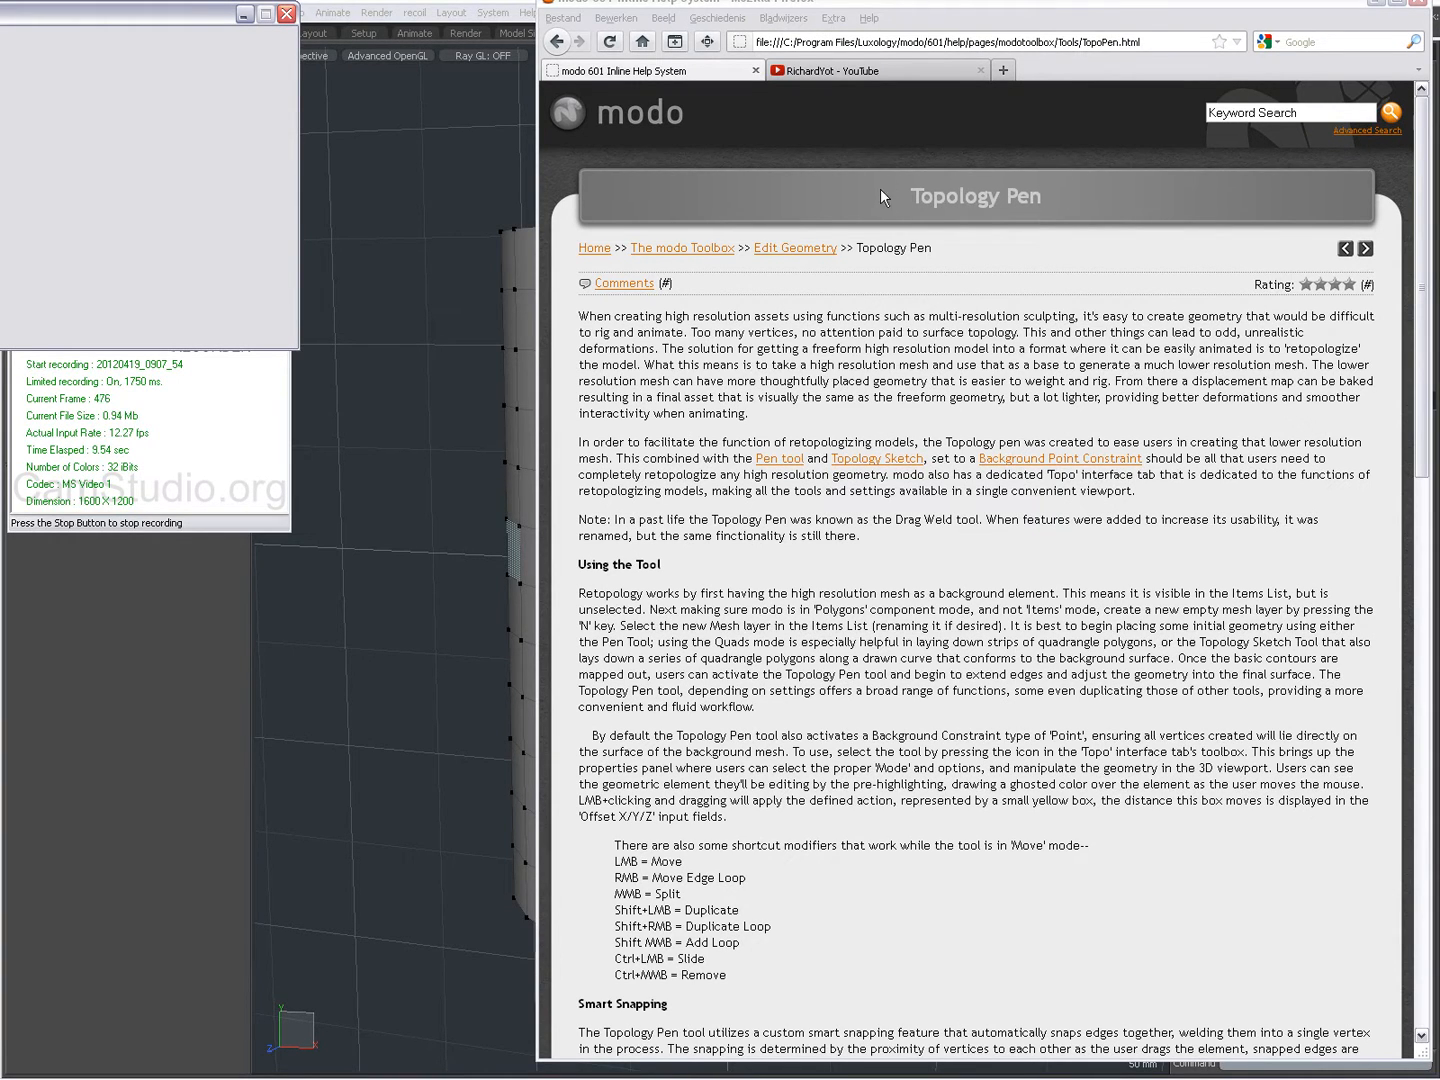
mouse_move(1039, 252)
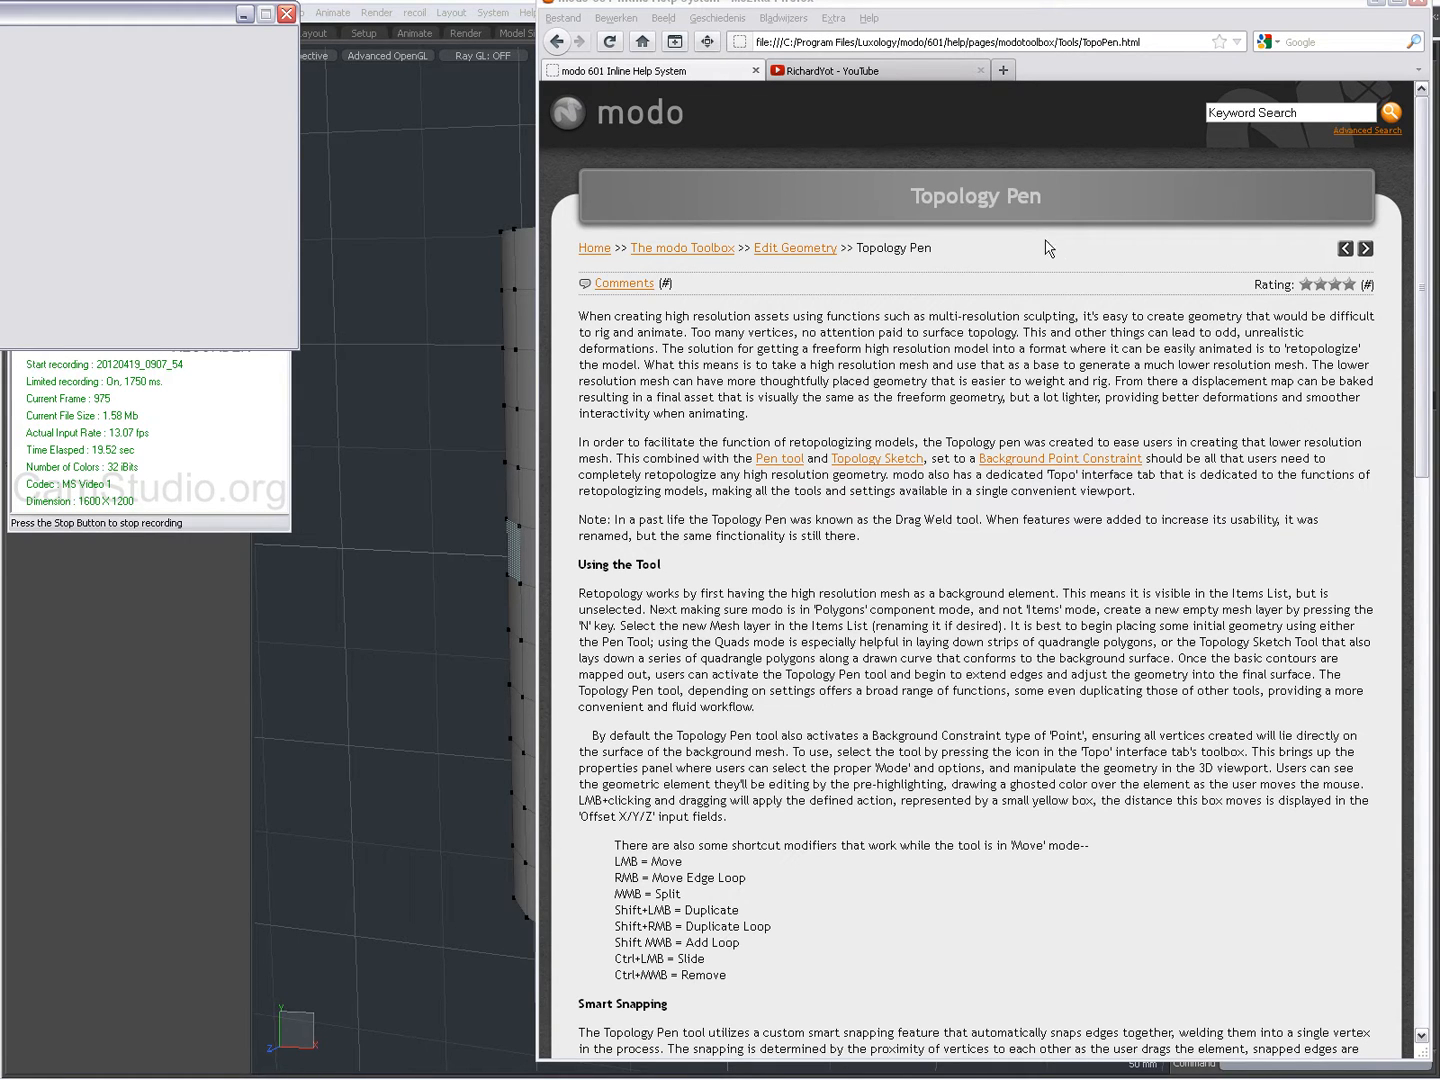
mouse_move(1001, 163)
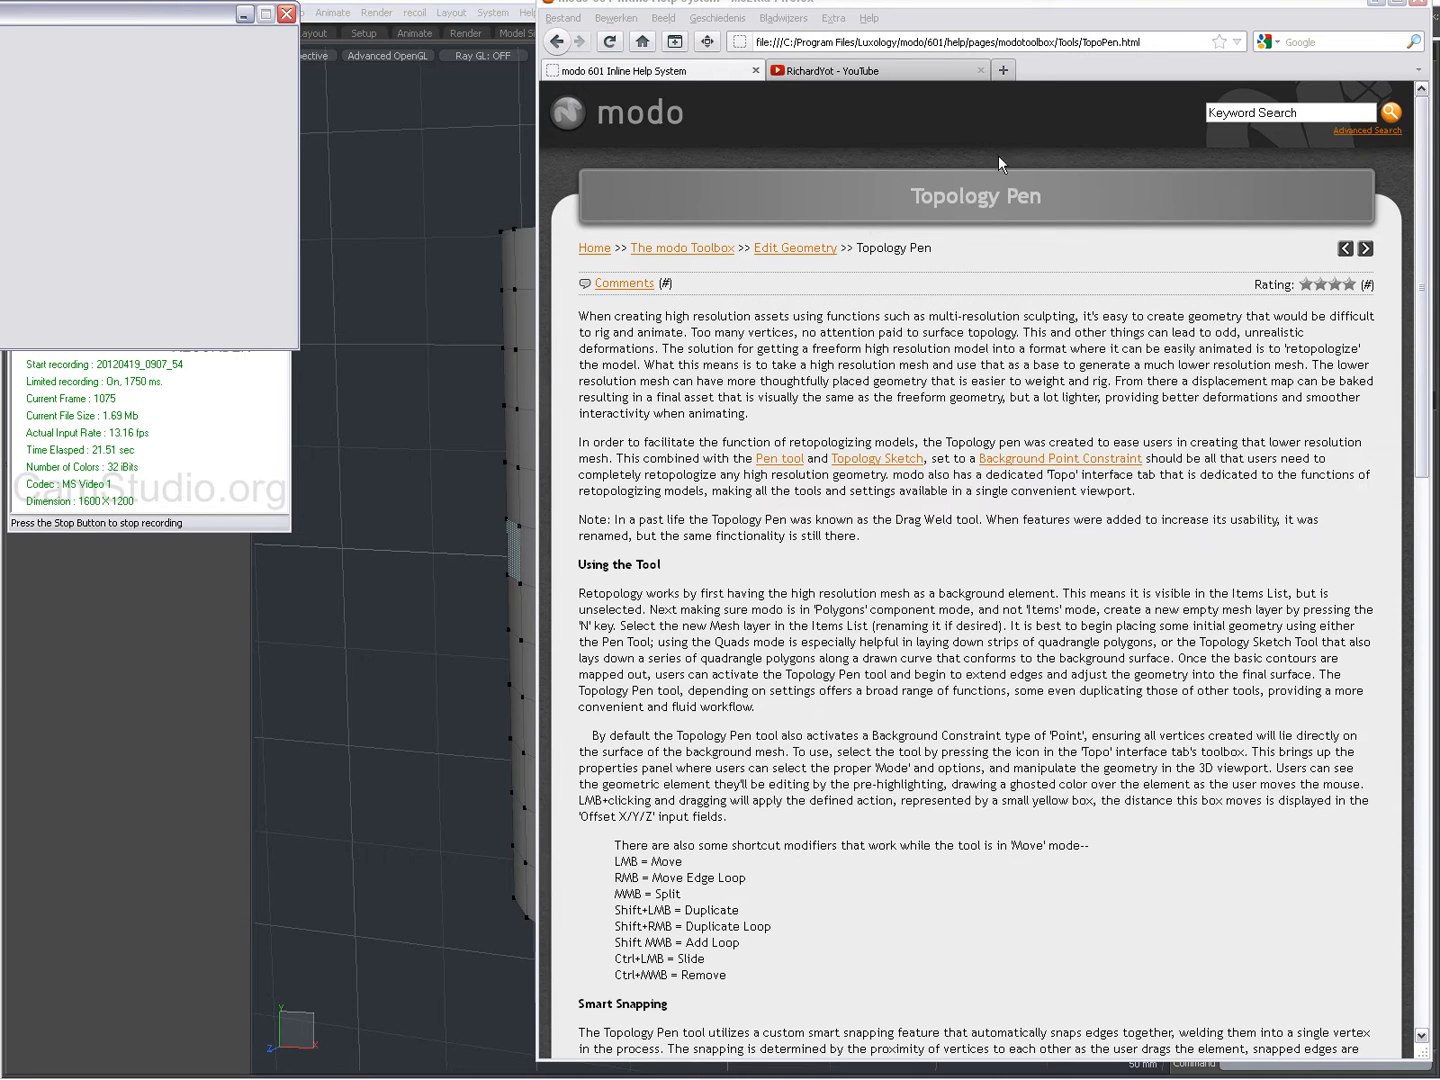
mouse_move(461, 214)
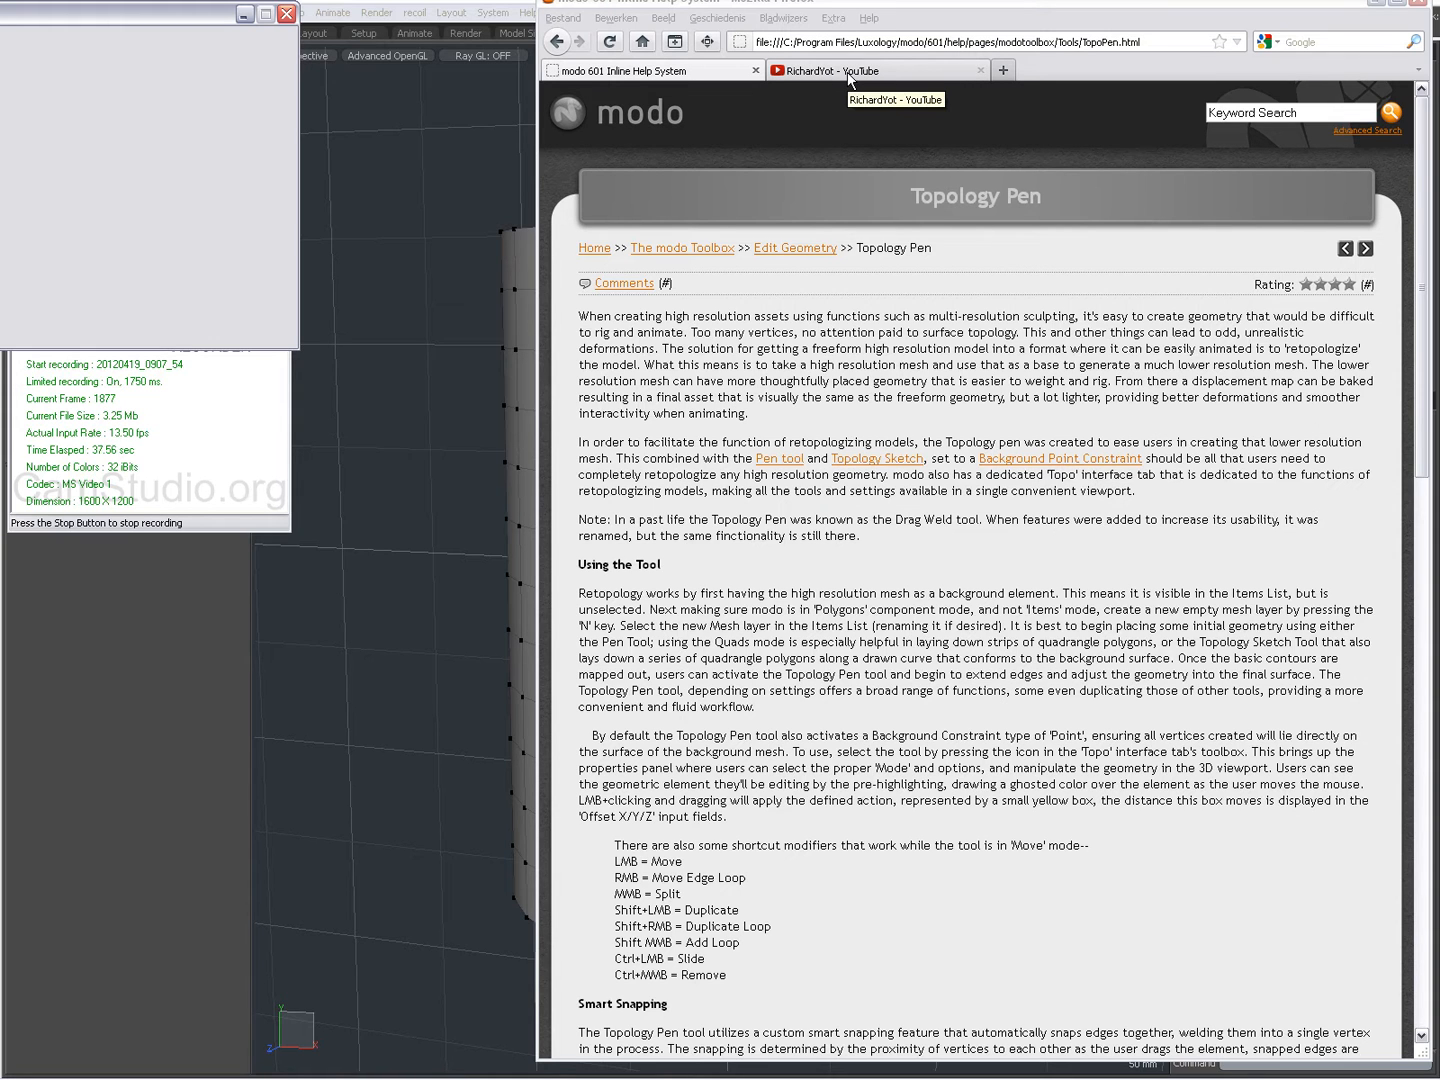
Show RichardYot's YouTube channel page listing its 30 uploaded videos
click(870, 70)
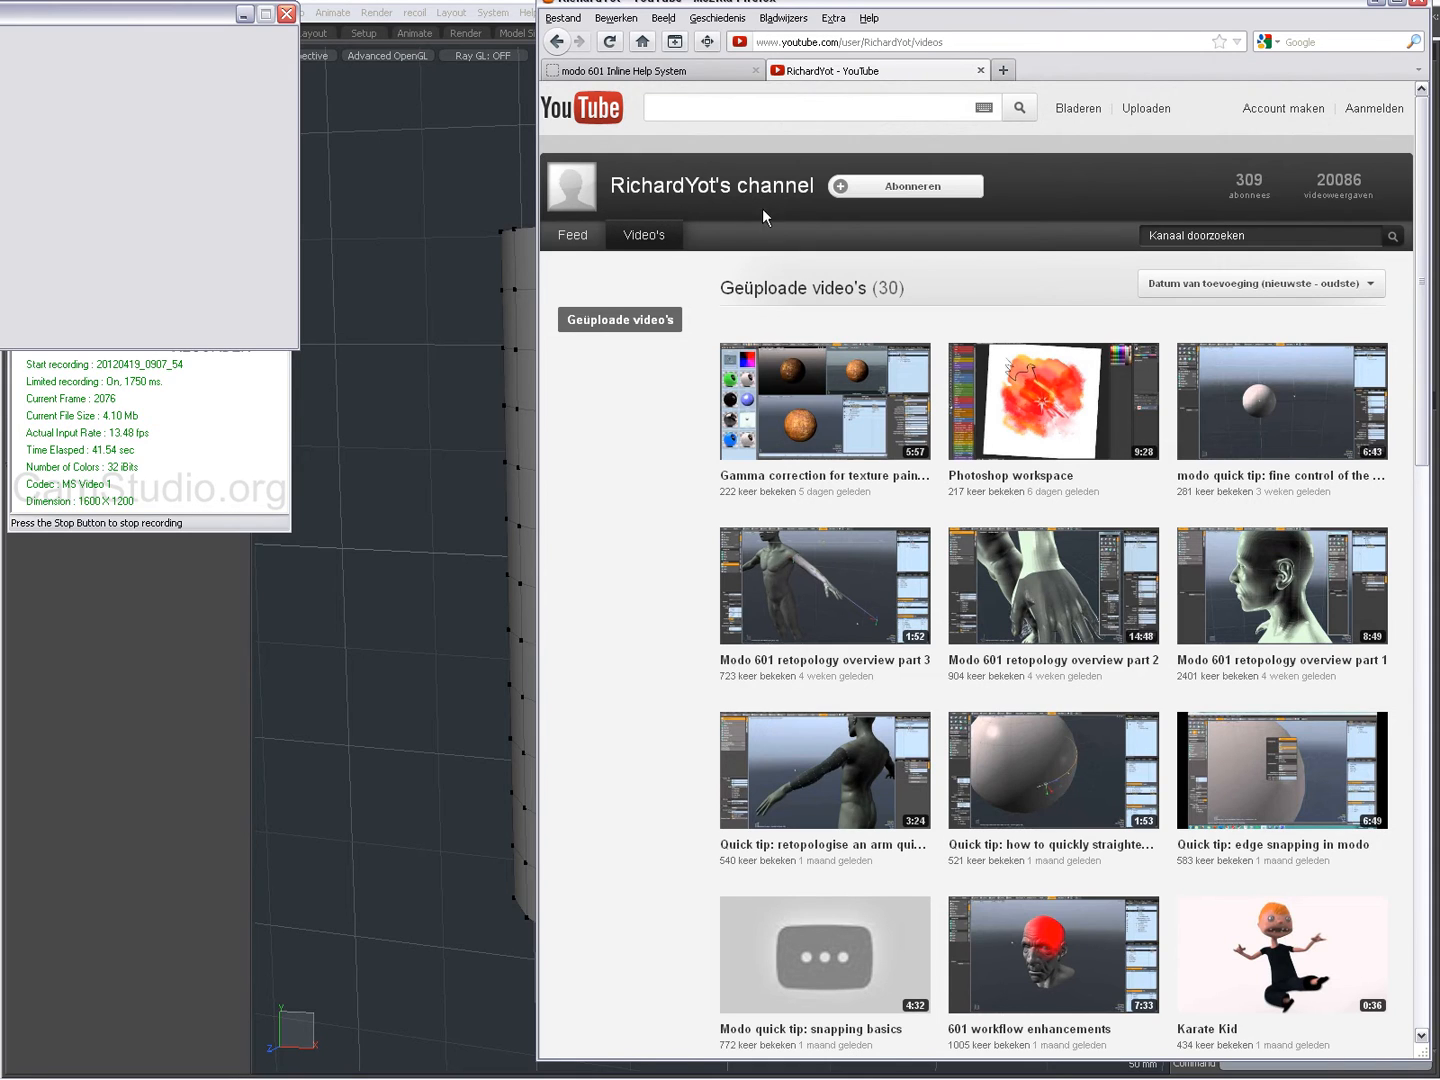
mouse_move(1052, 589)
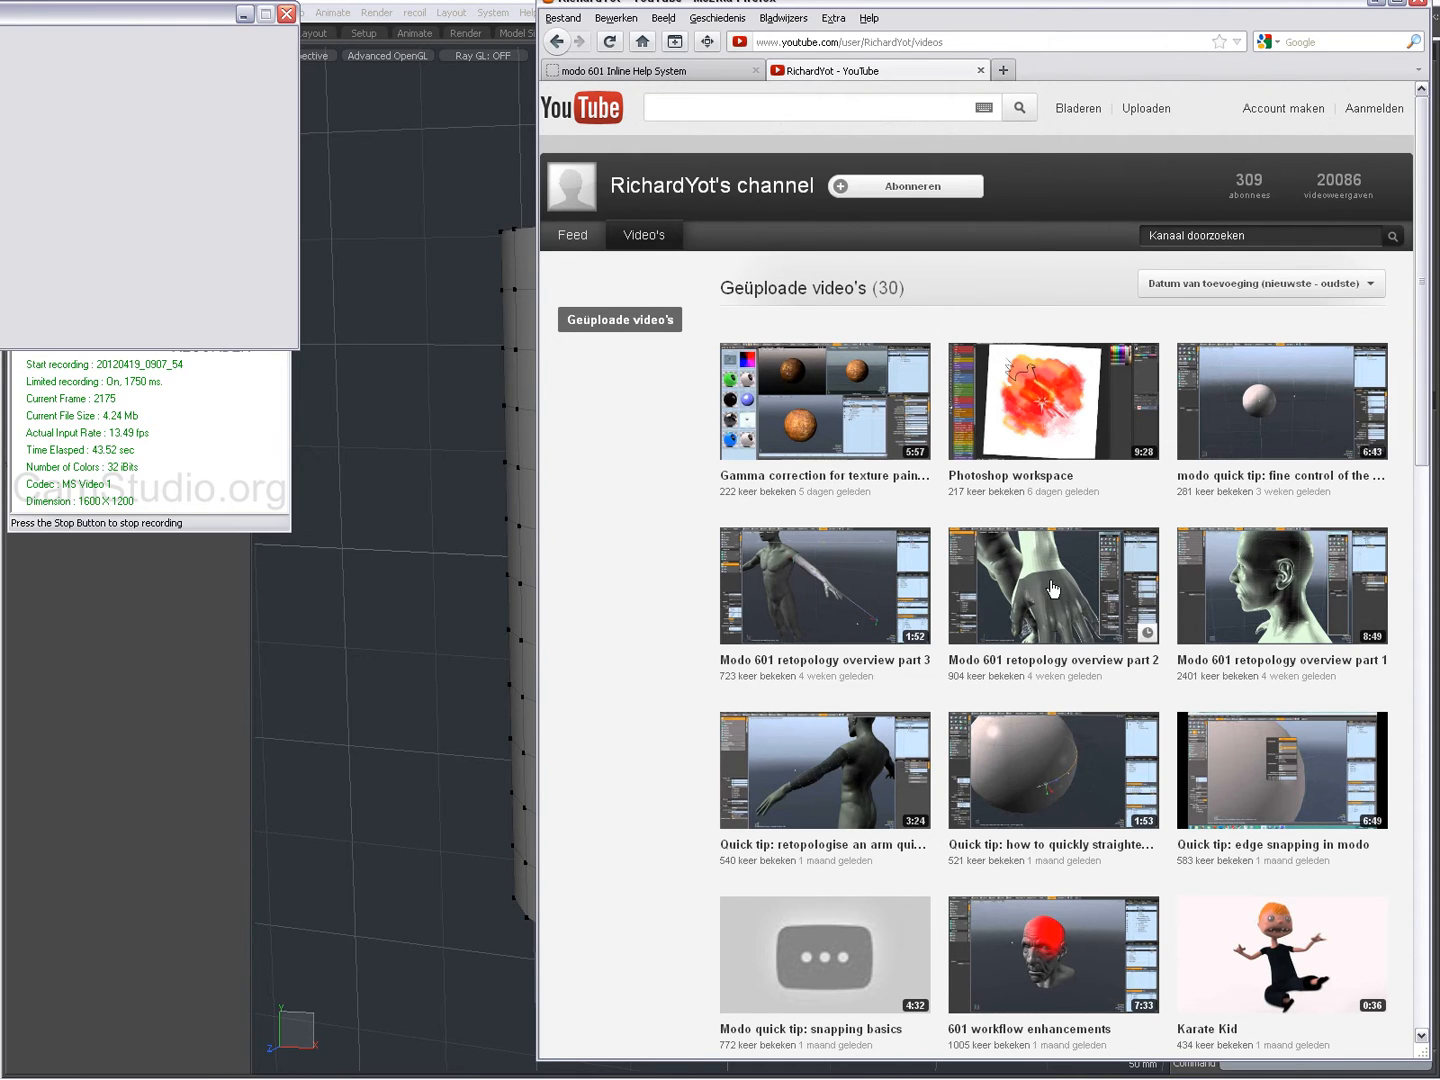
mouse_move(789, 774)
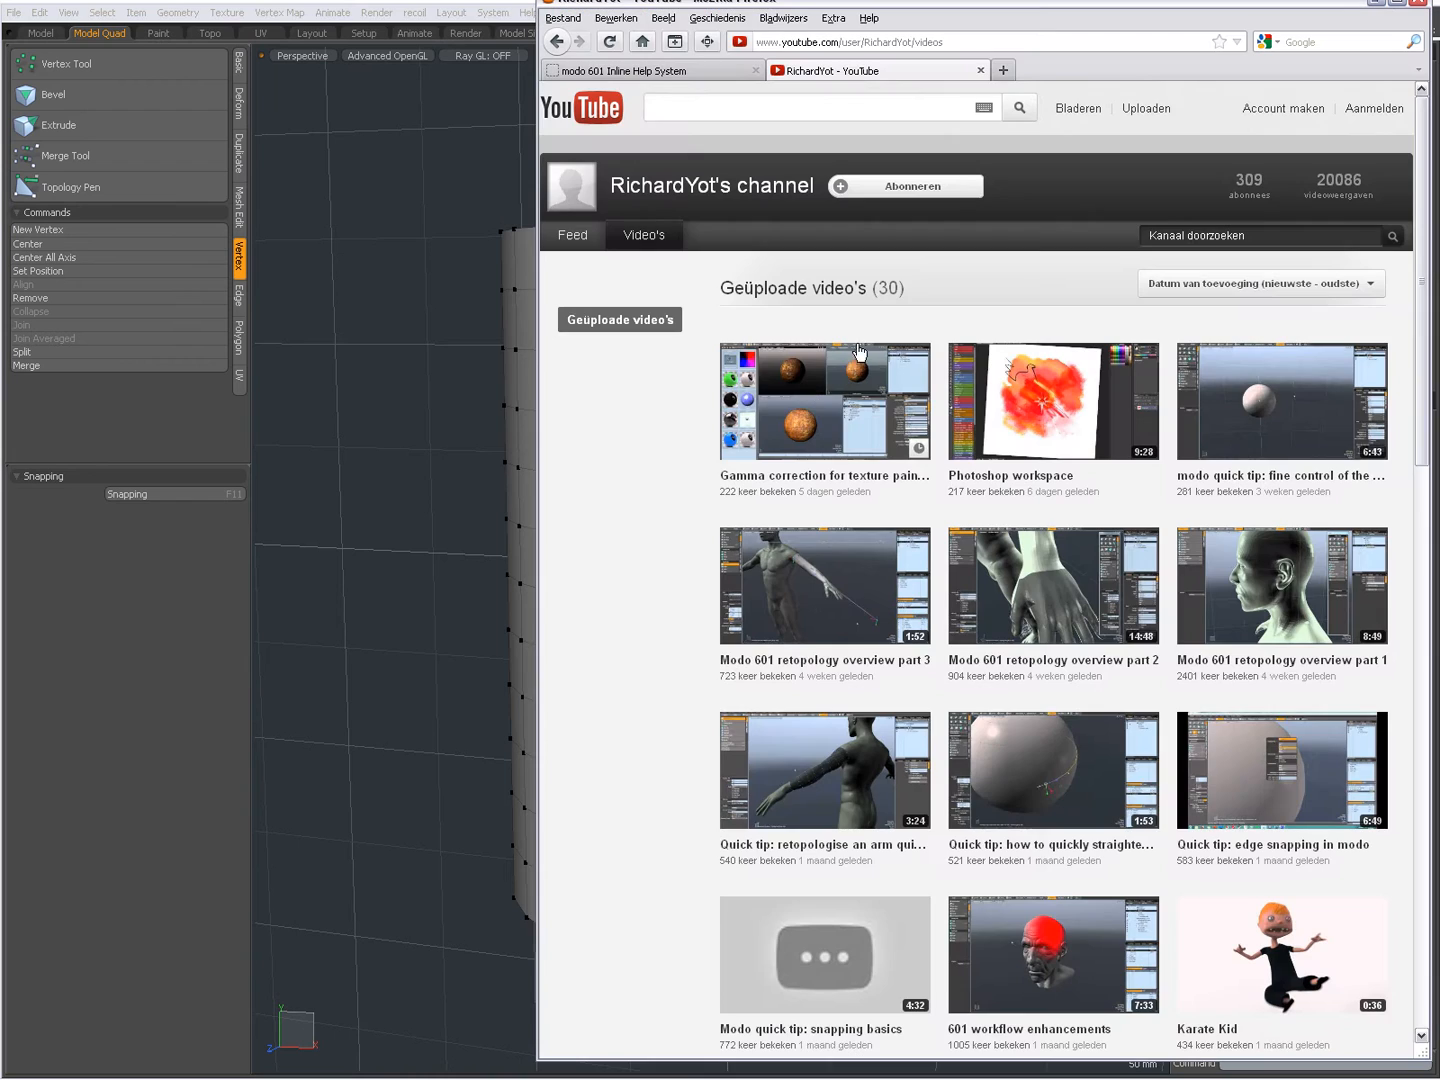
Bring modo 601 with the subdivided cylinder in the Model Quad layout to the front
click(650, 70)
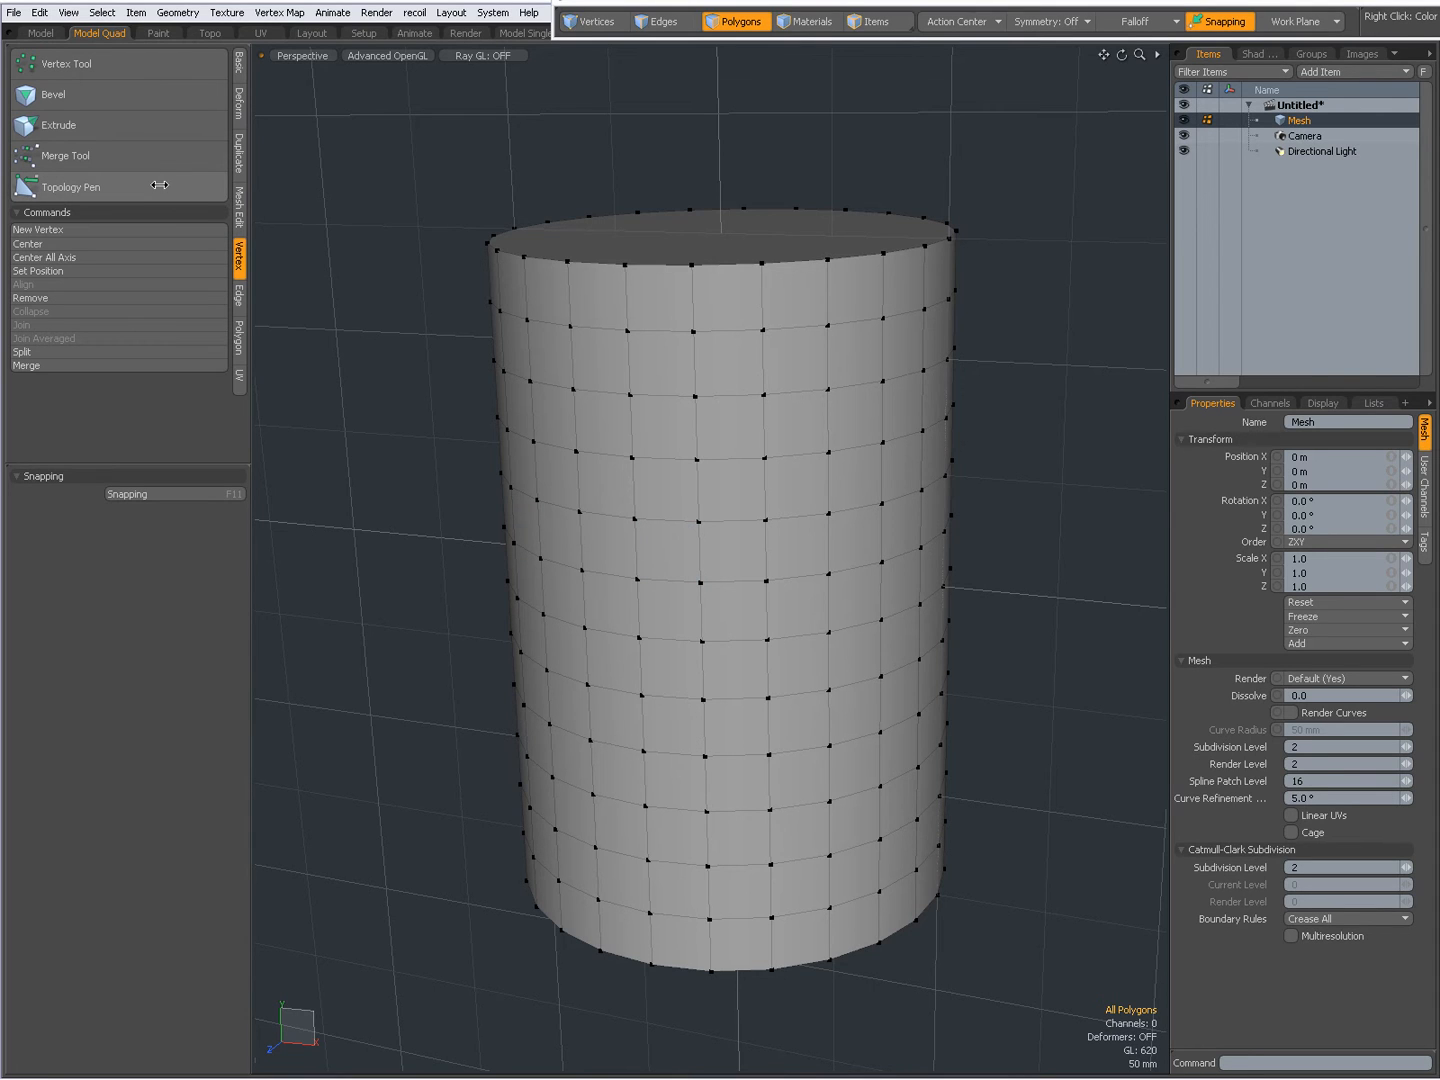
Activate the Topology Pen and drag an upper cylinder vertex out of its grid position
click(70, 187)
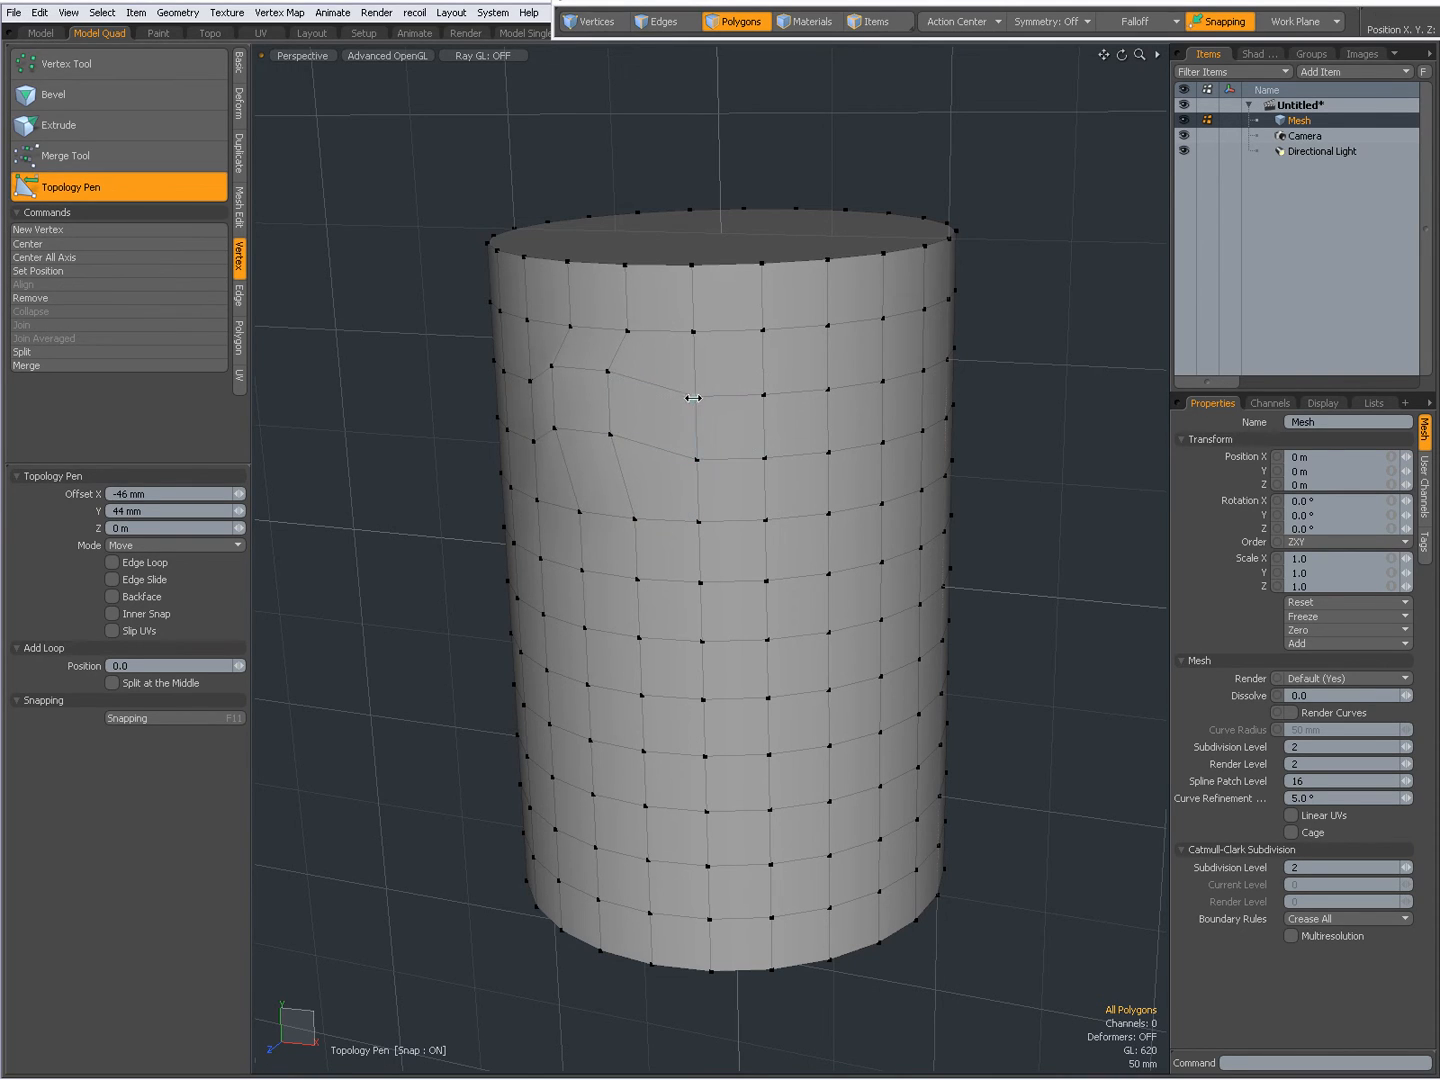
drag(693, 398, 764, 457)
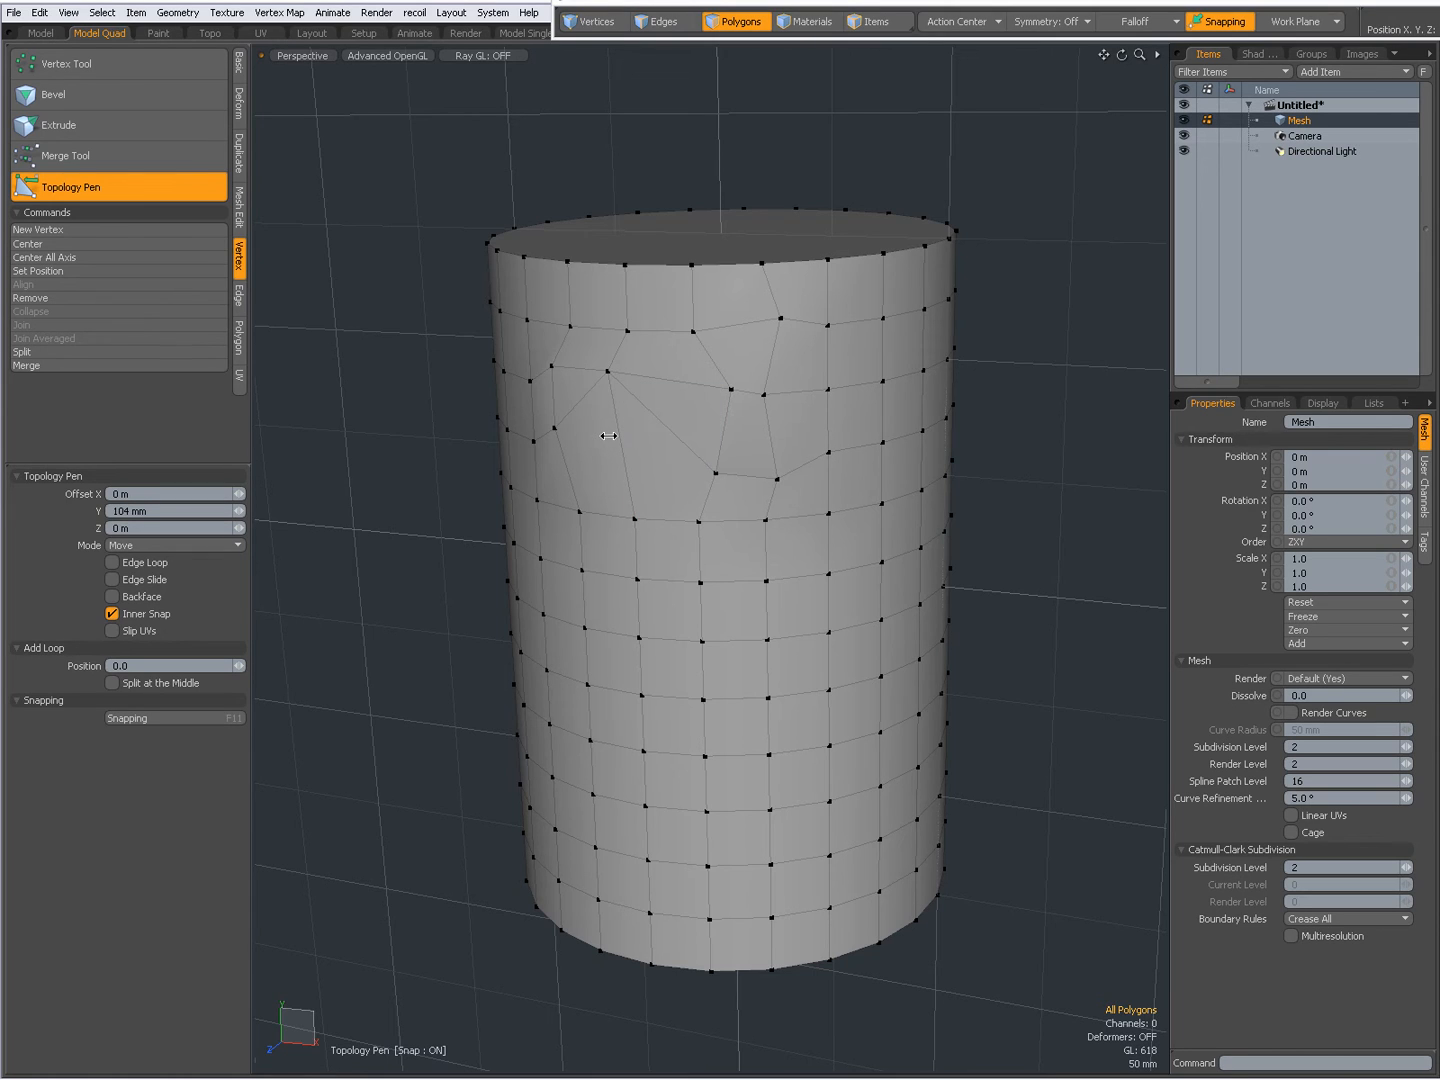
Drag three vertices on the upper-left faces, moving the last toward a neighbouring vertex
drag(609, 436, 715, 474)
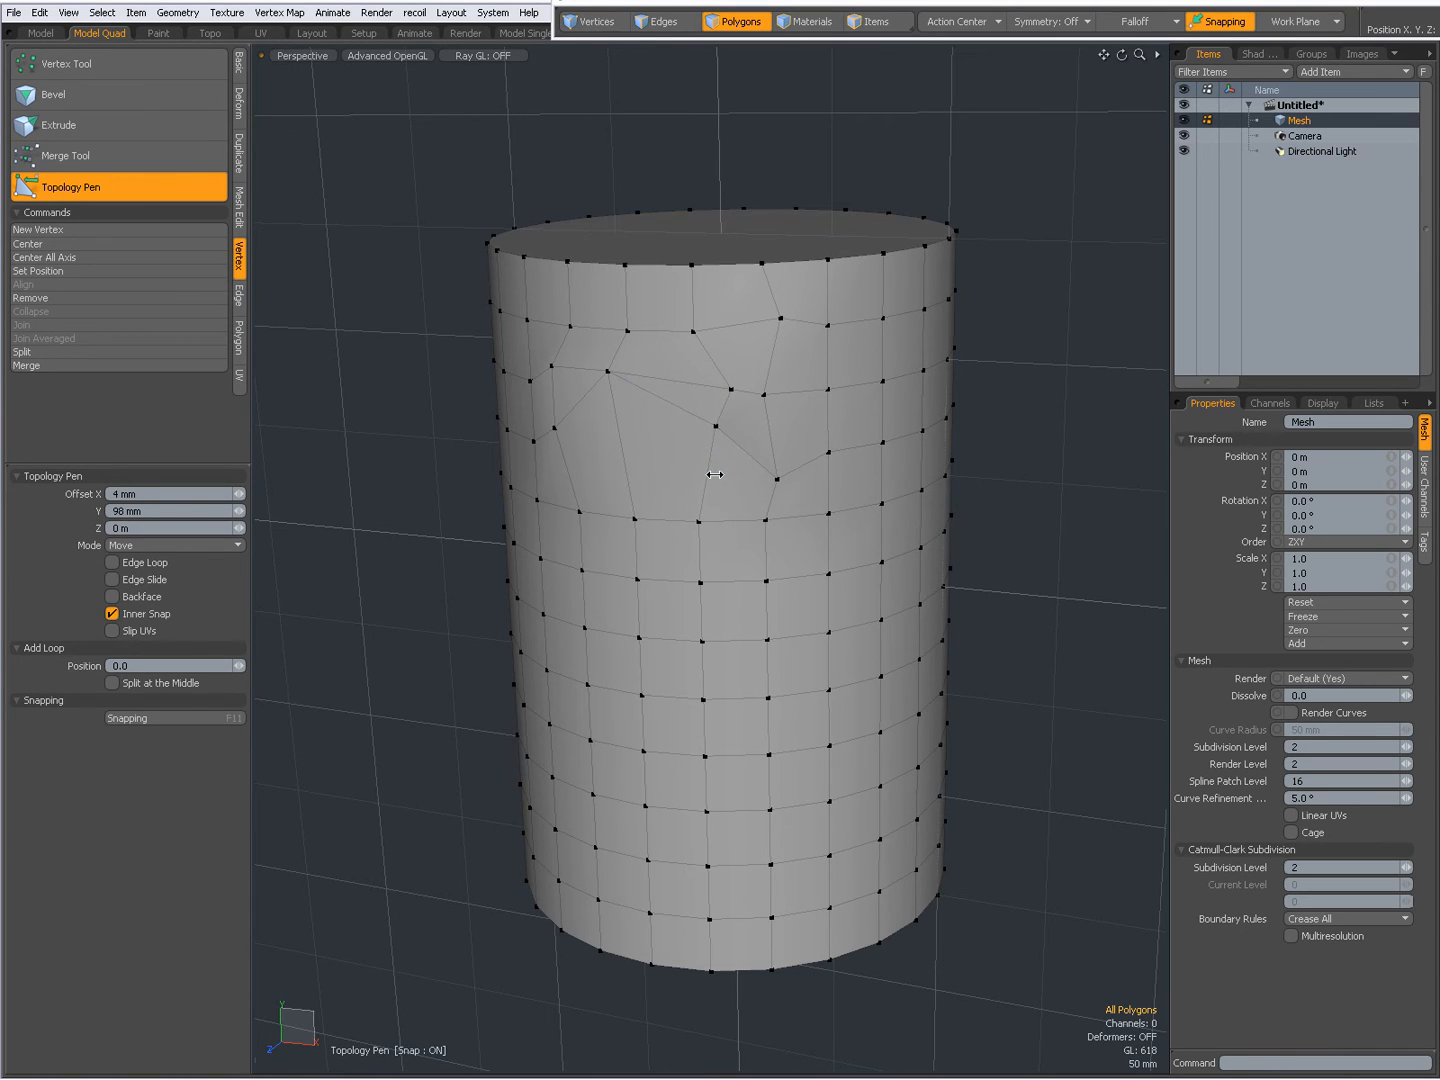
drag(715, 475, 700, 523)
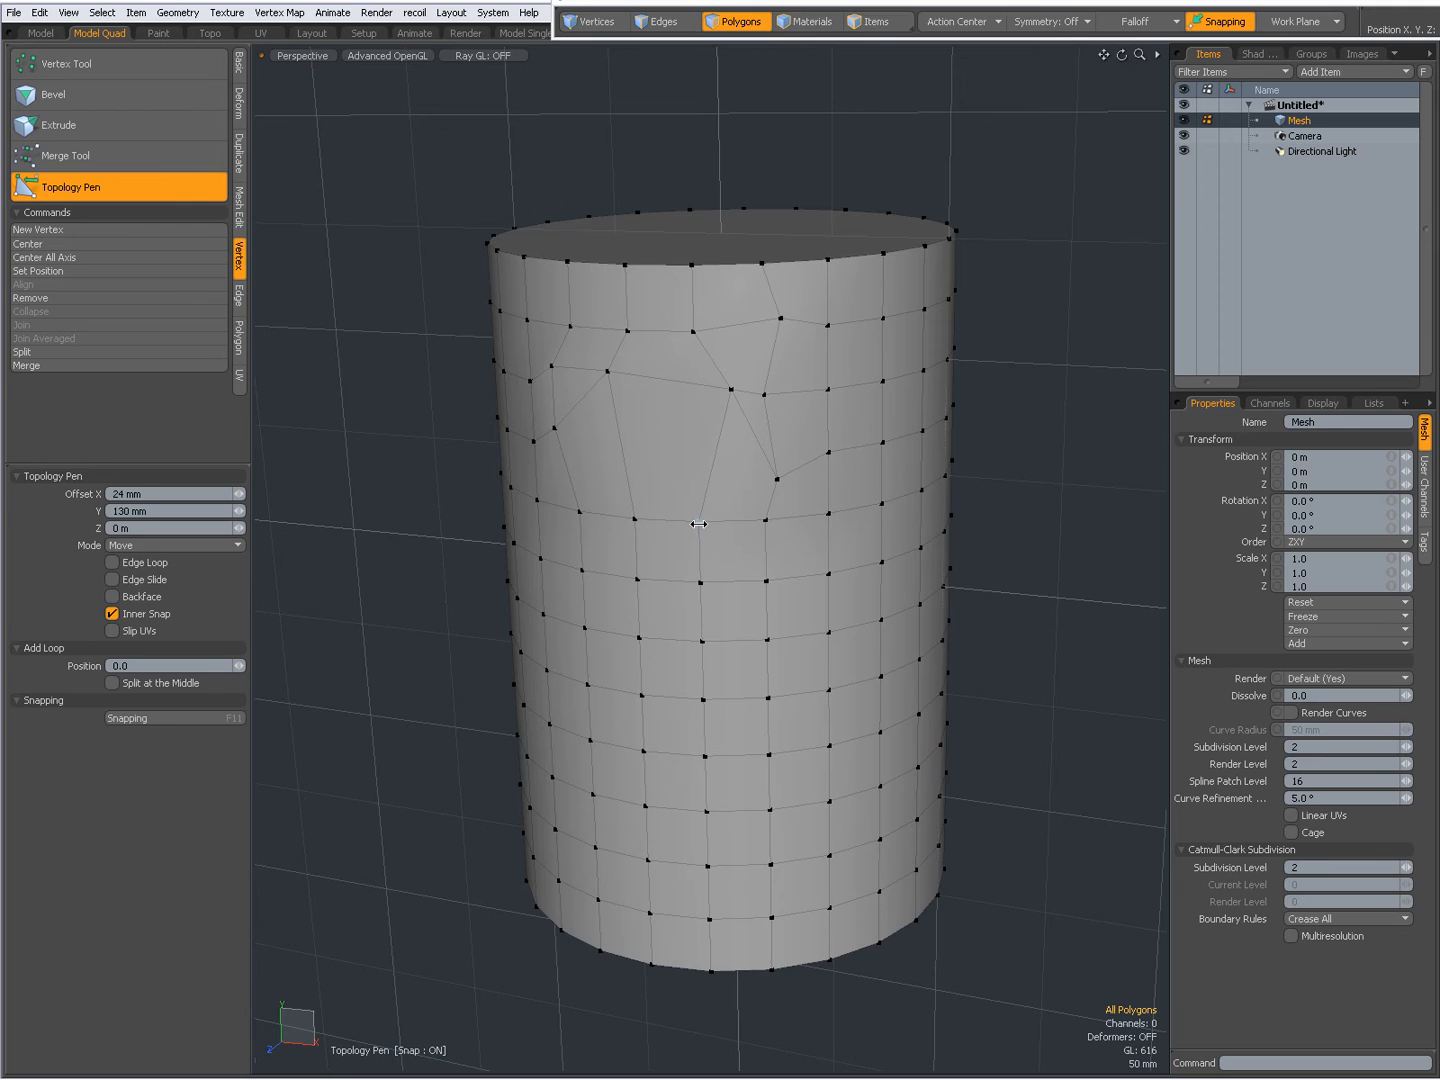
drag(700, 524, 636, 520)
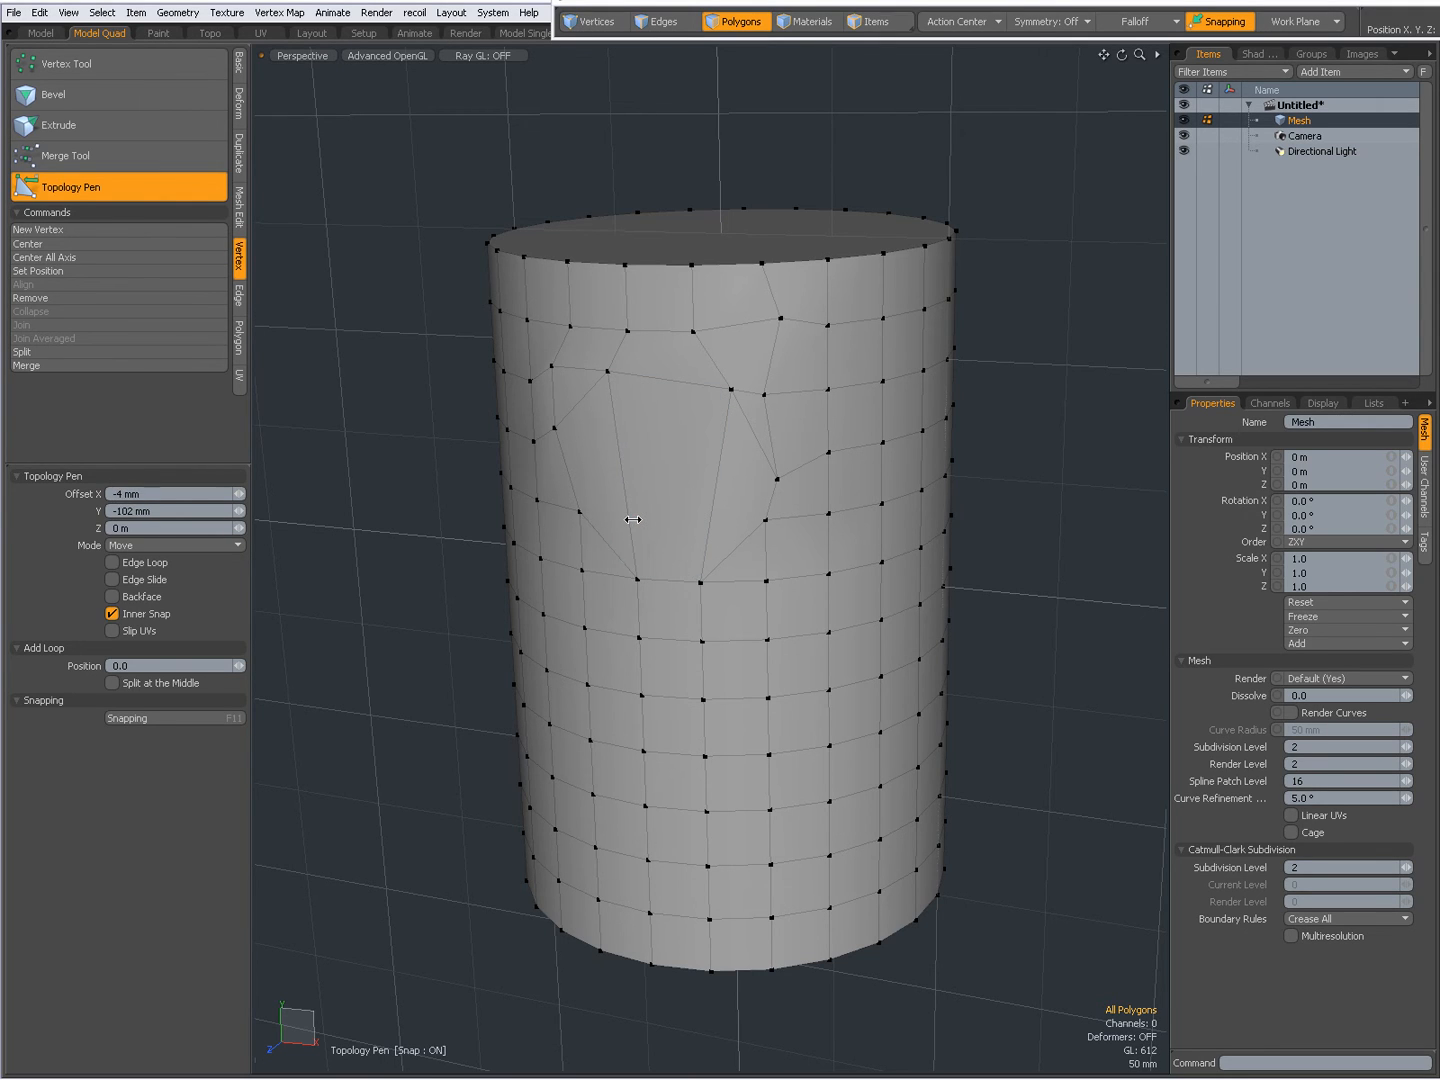
Toggle the smoothed subdivision preview on and off, switching to Vertices selection mode
click(660, 470)
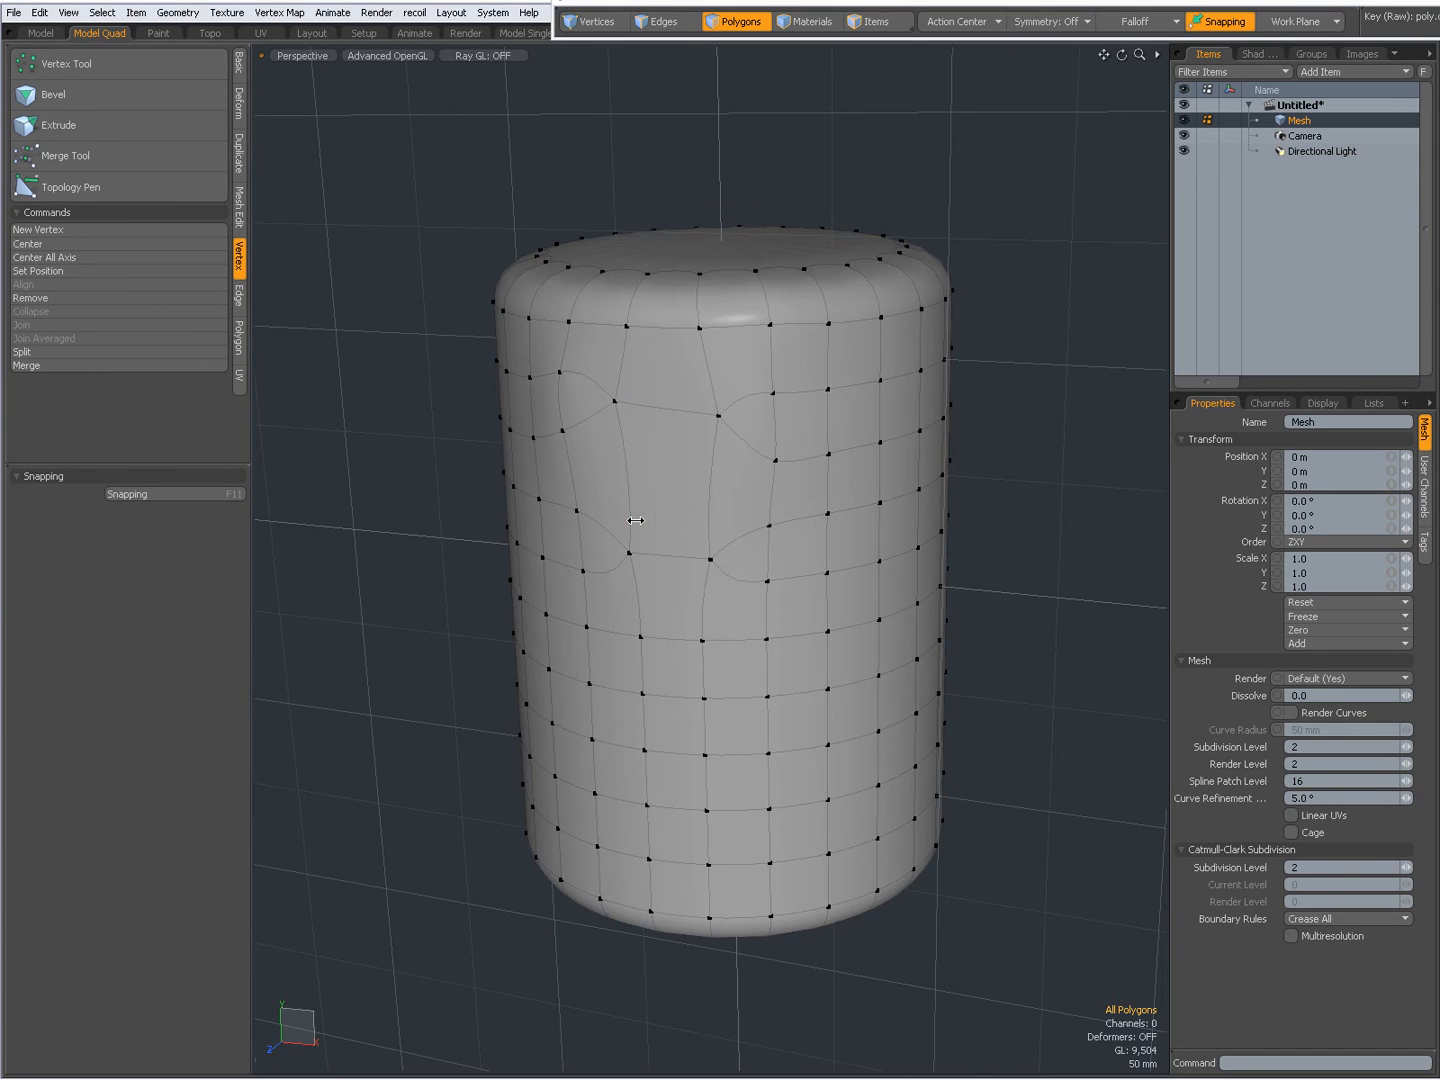
click(593, 21)
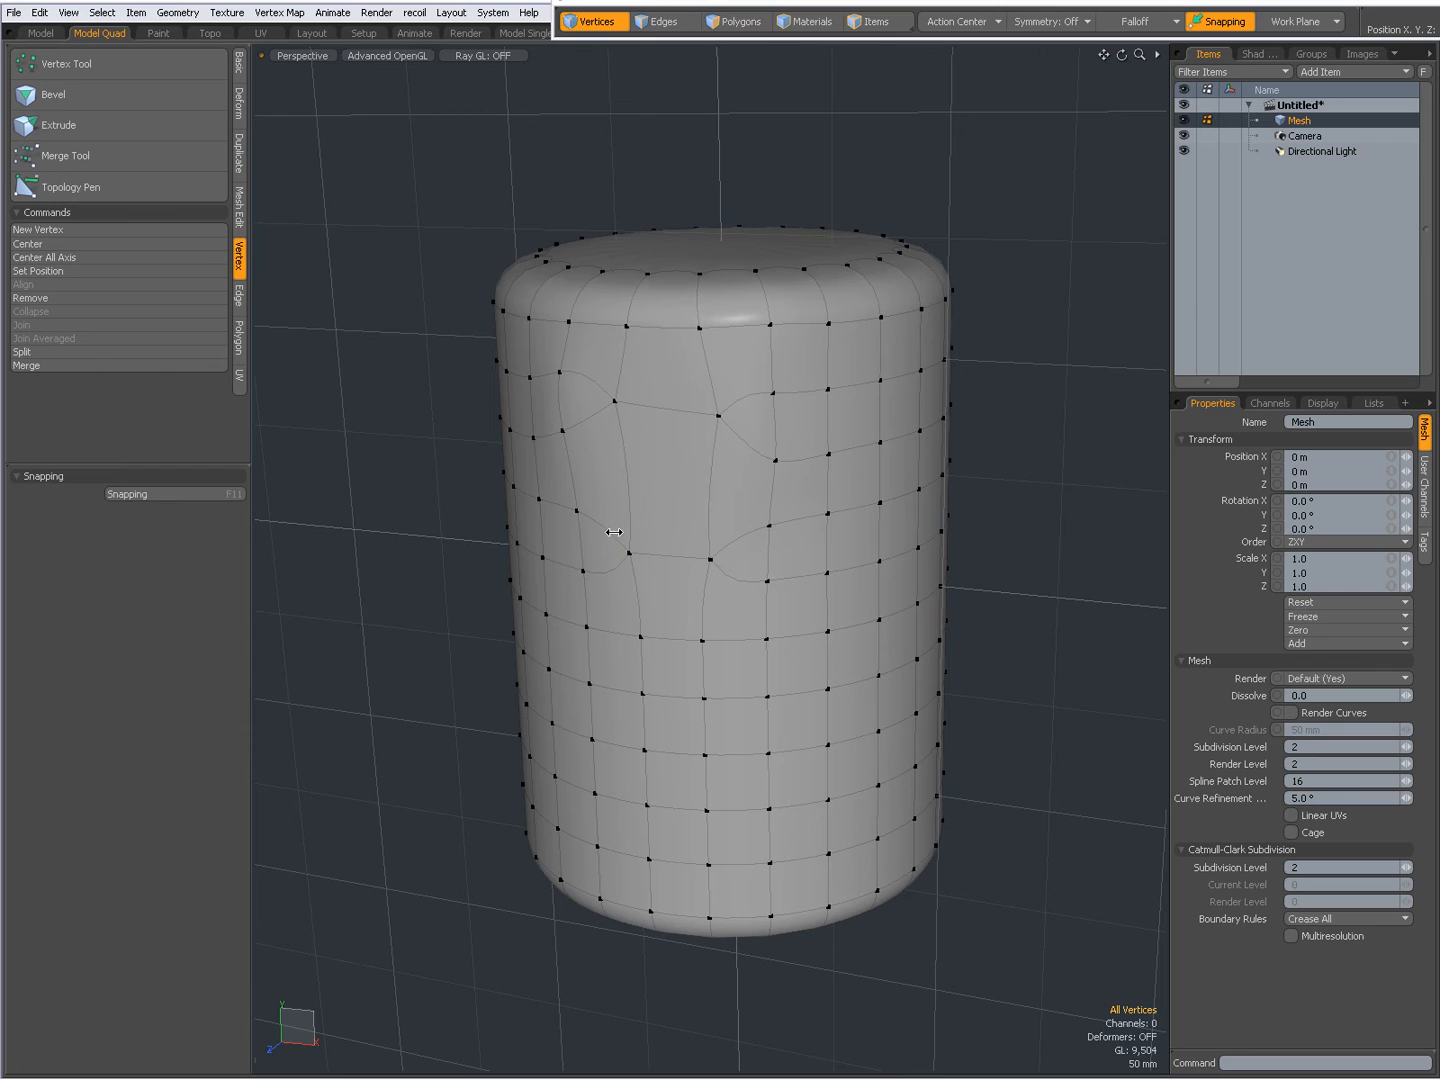
click(632, 552)
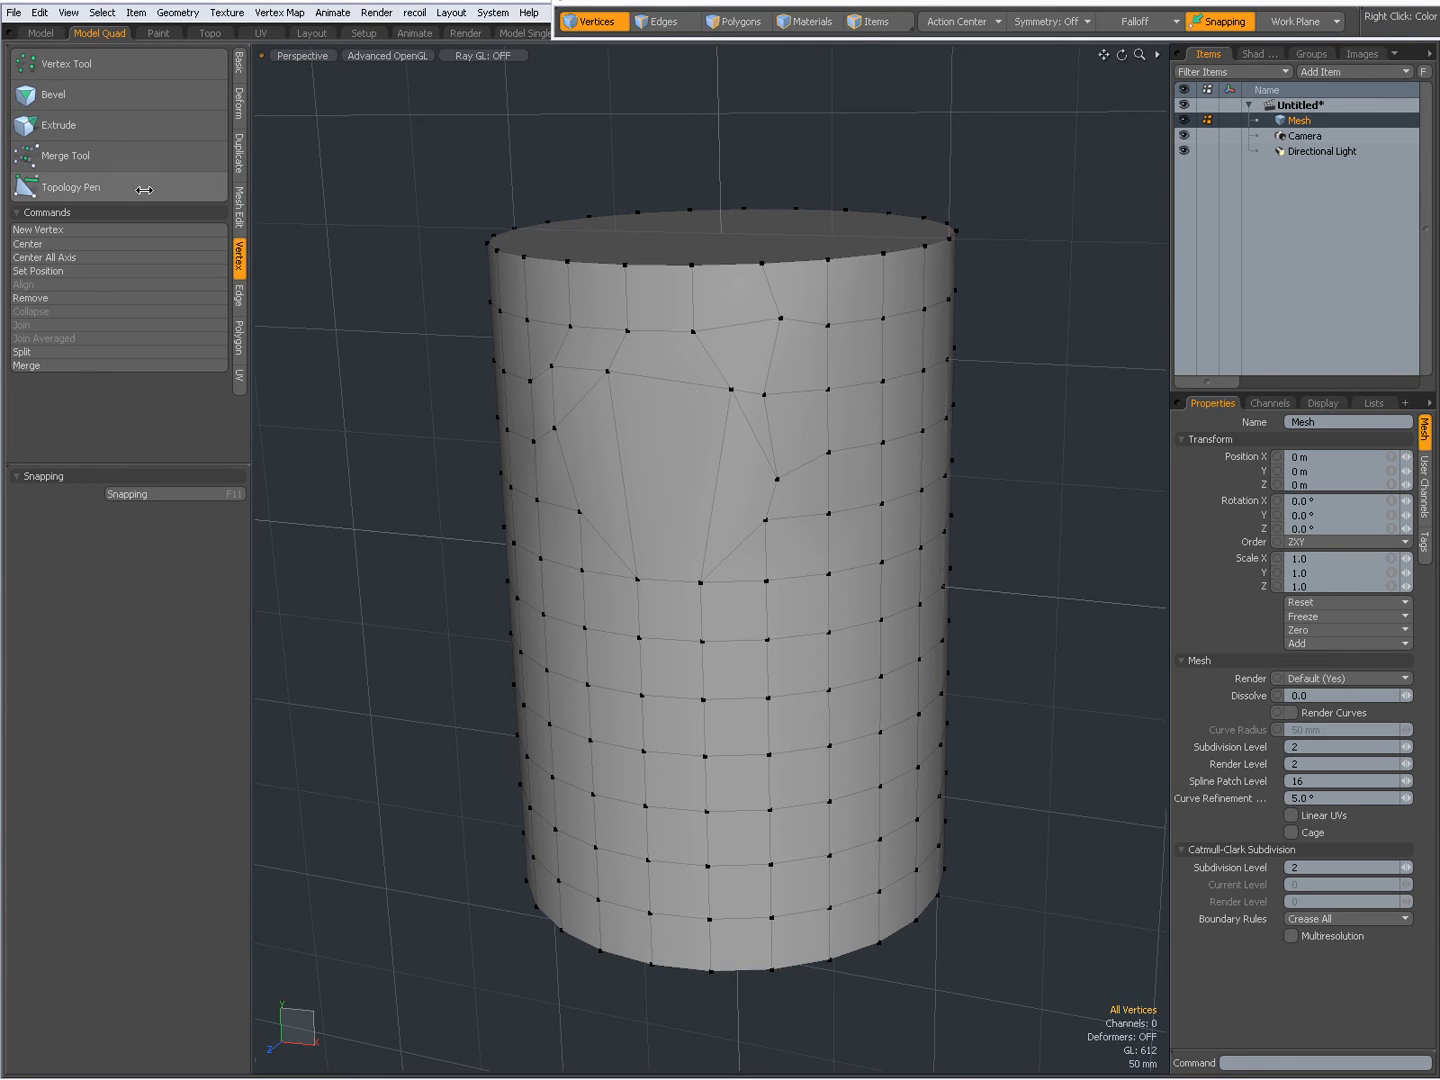
Re-enable Topology Pen with Inner Snap, merge upper vertices onto neighbours, then return to Firefox
click(70, 187)
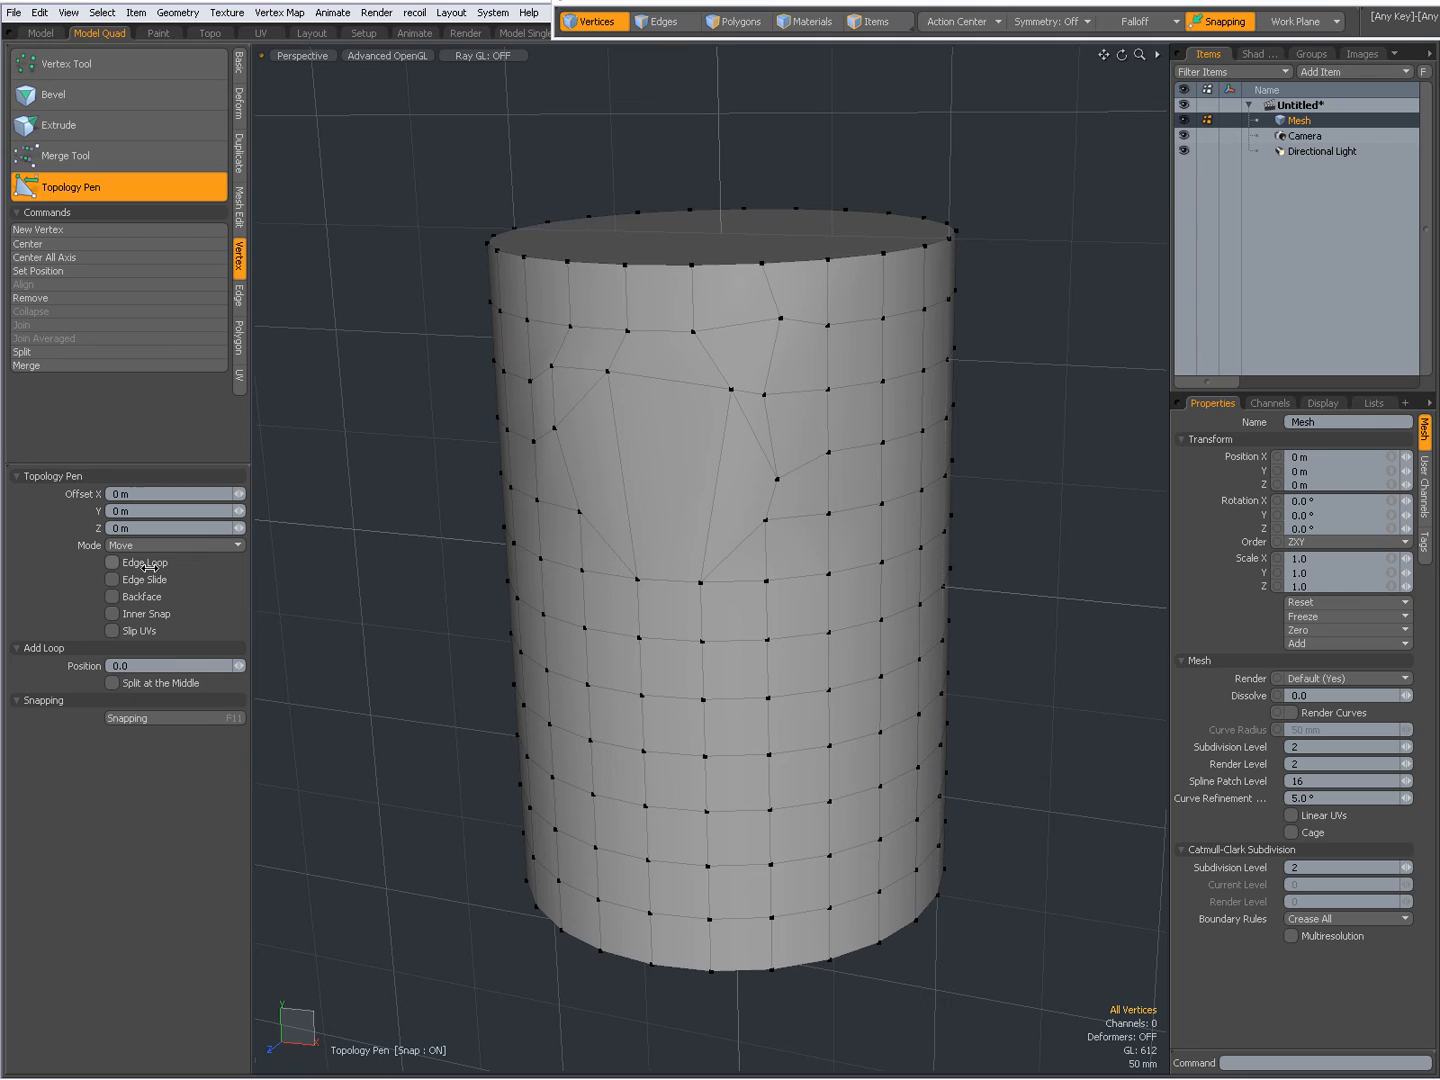
click(112, 613)
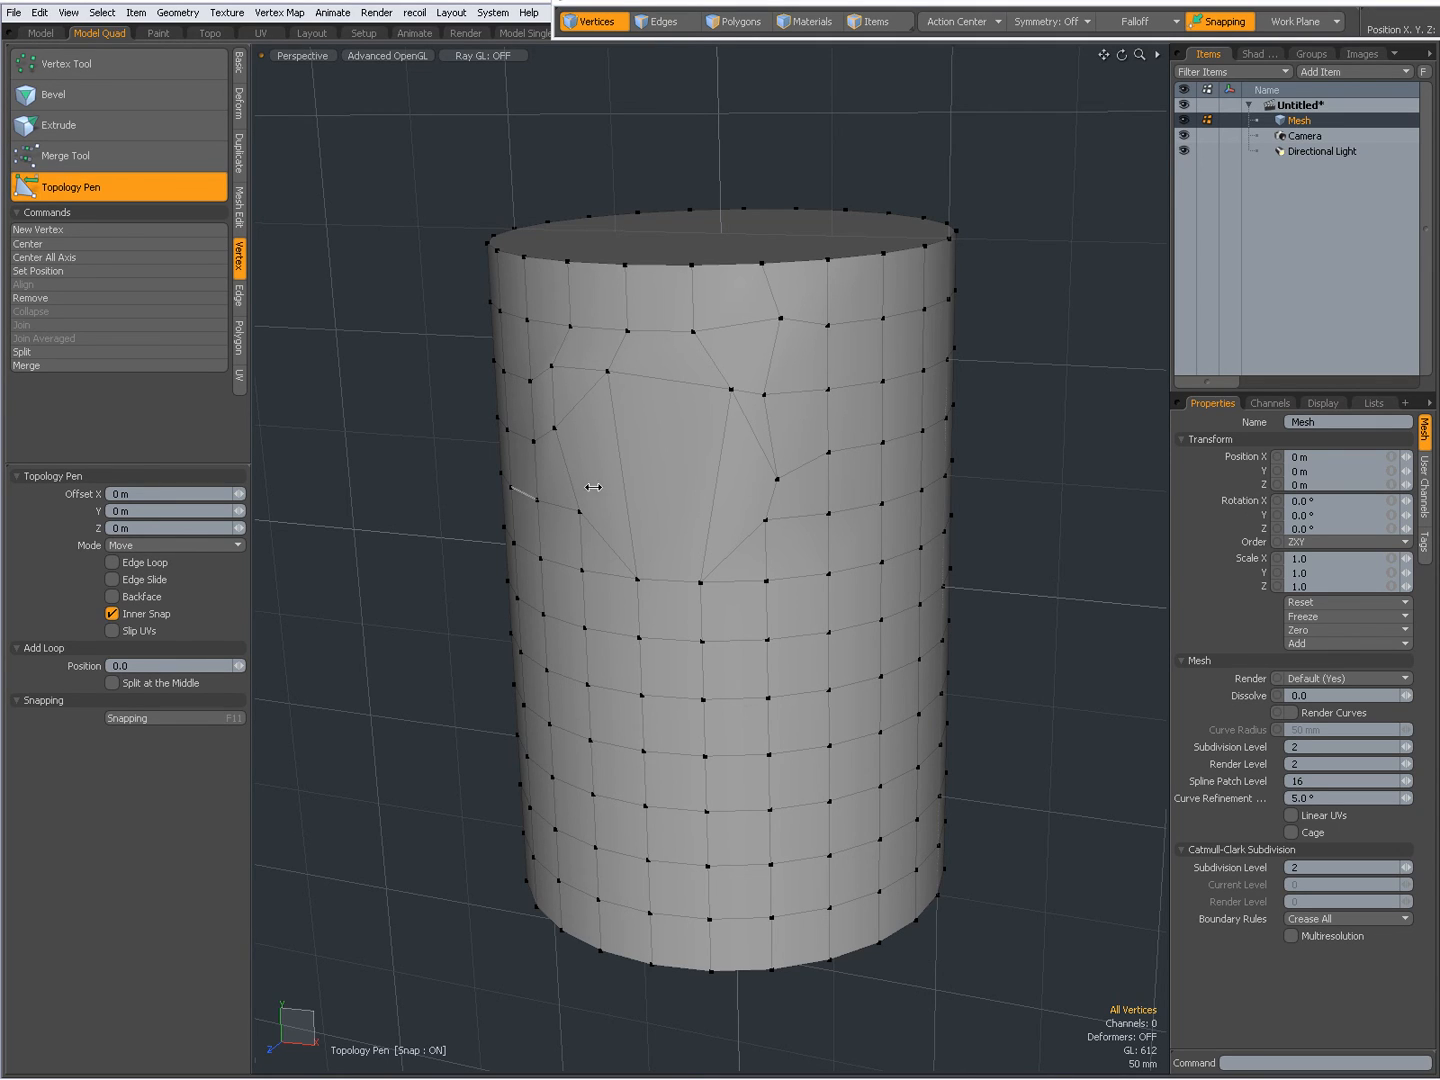
drag(595, 488, 778, 478)
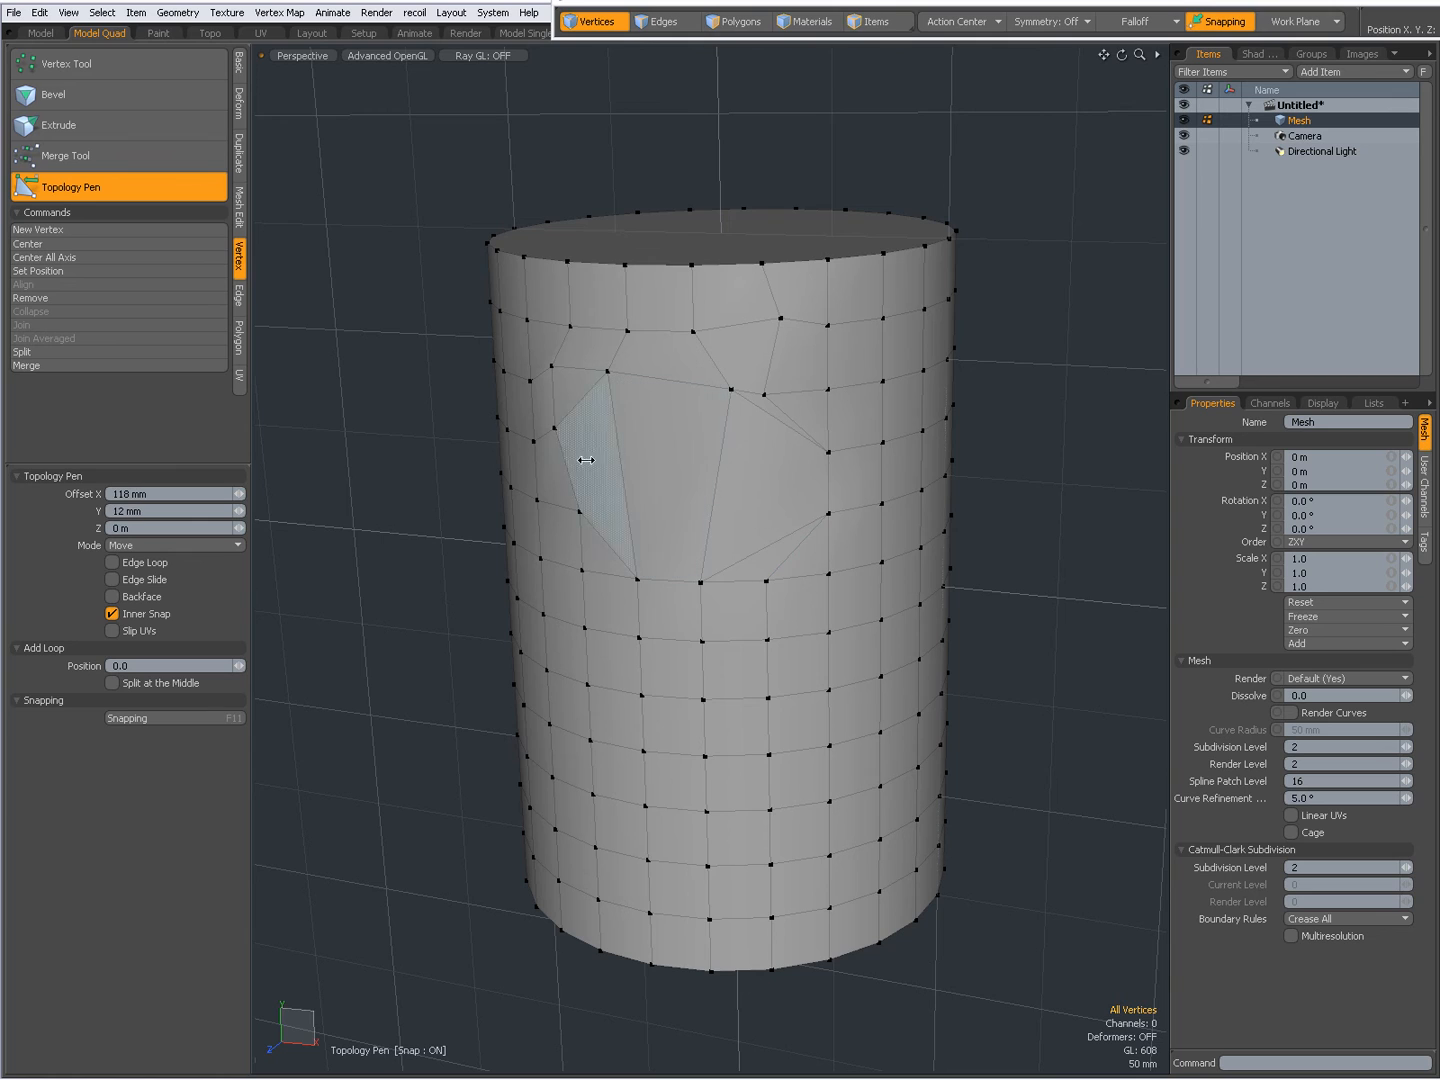
drag(585, 460, 585, 510)
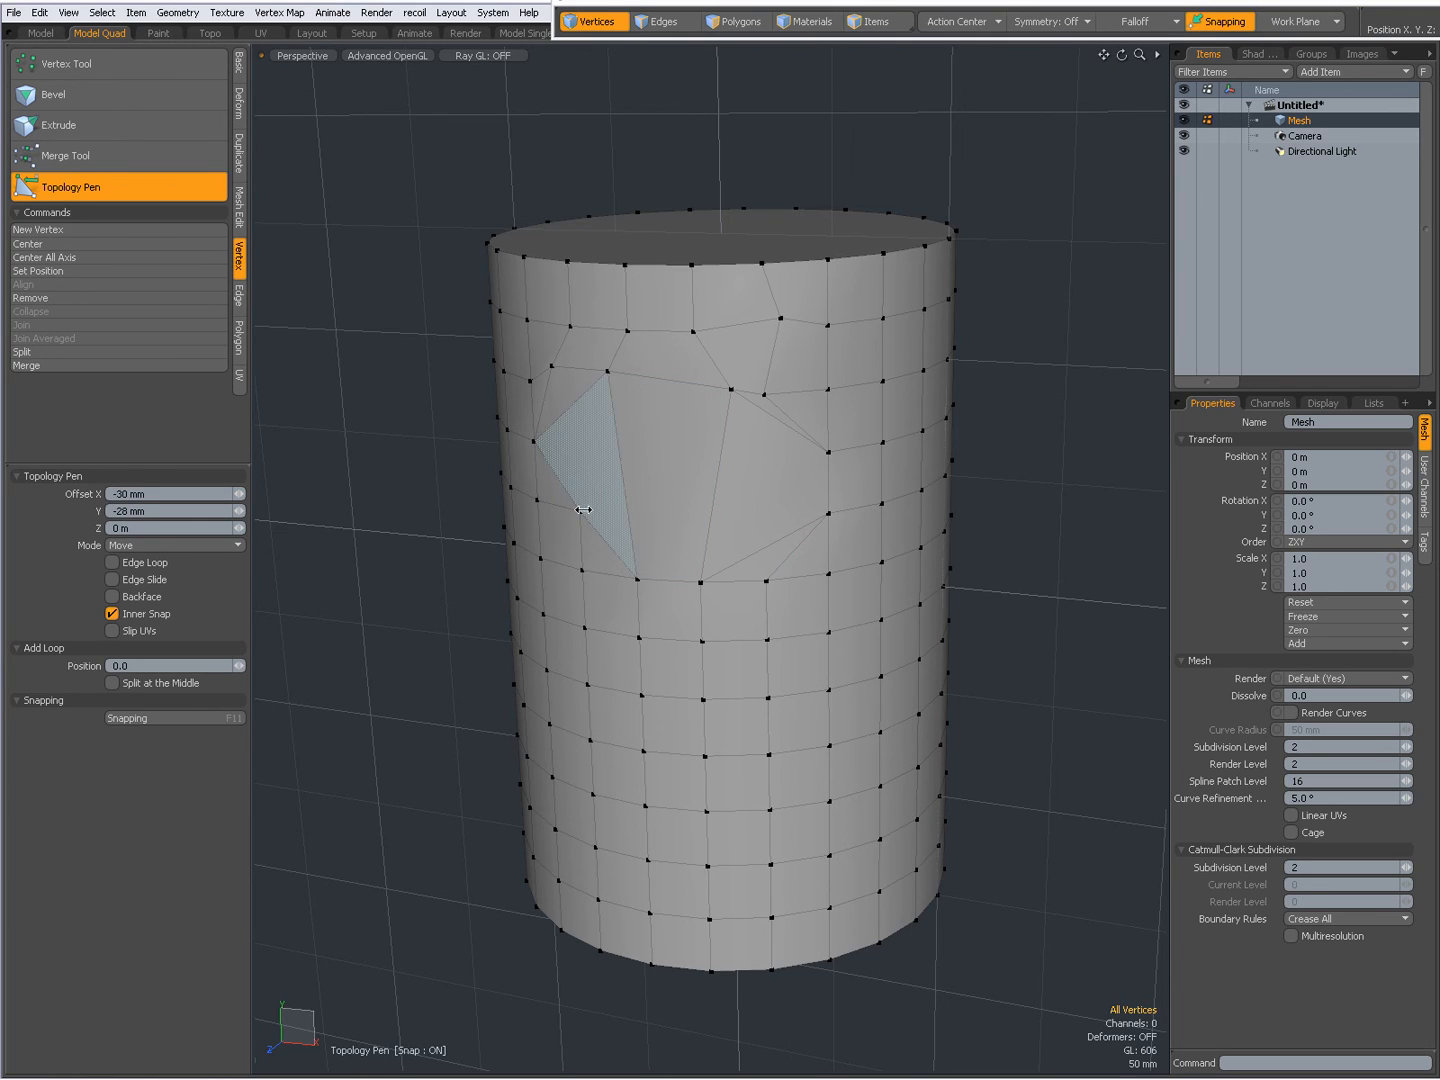
drag(583, 510, 645, 625)
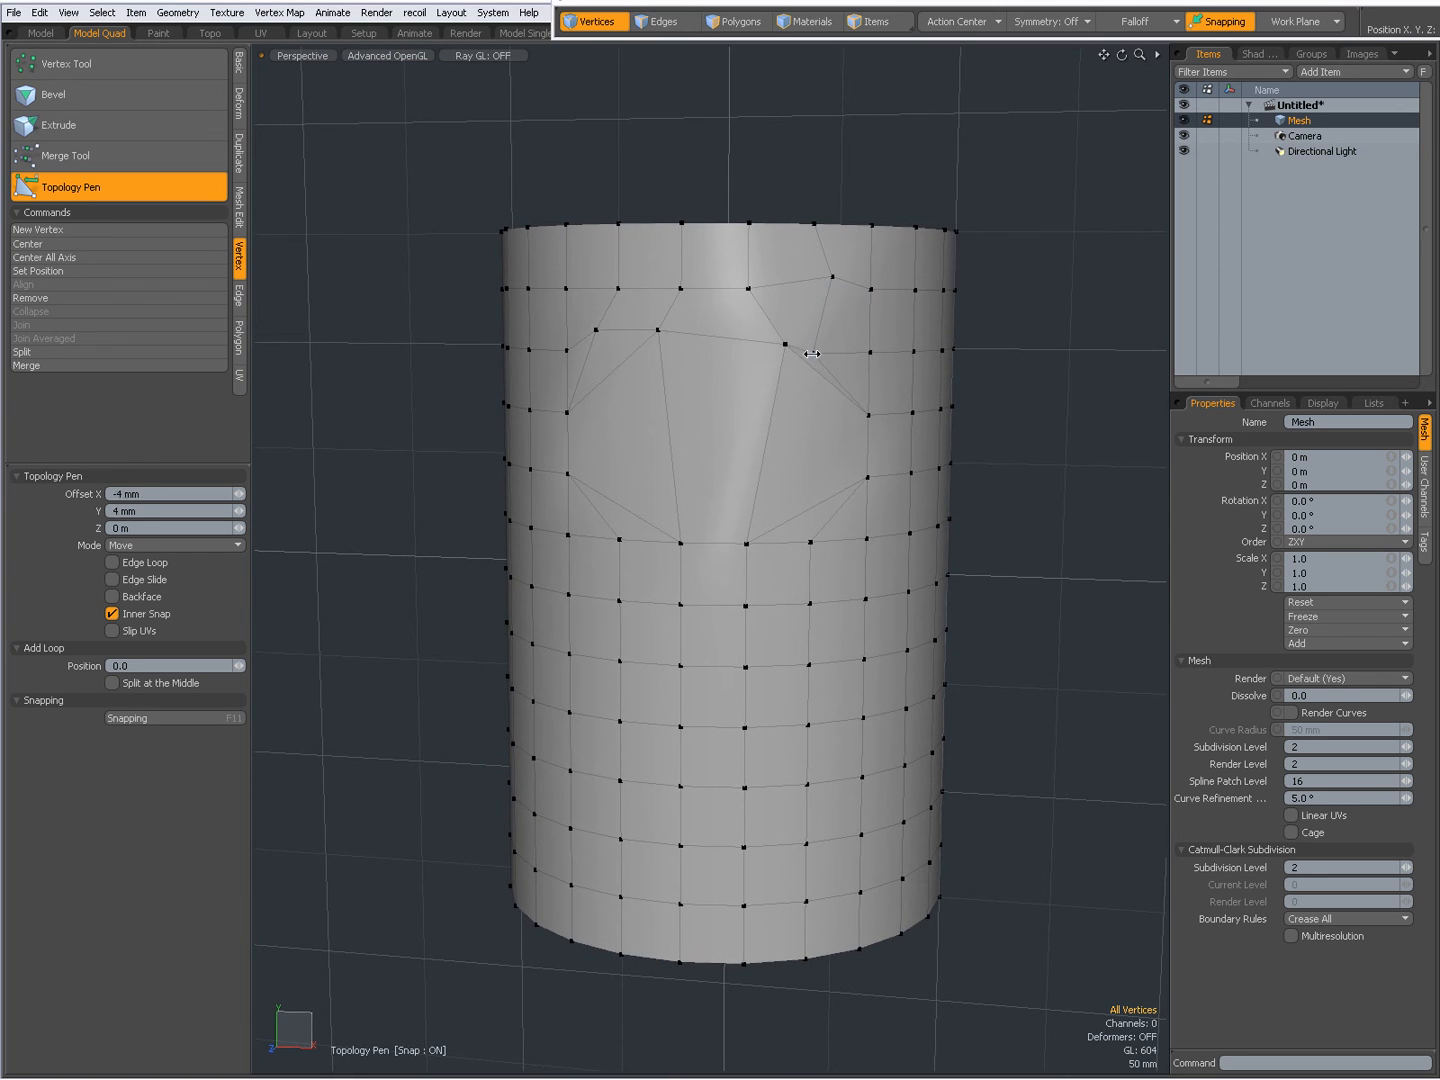
drag(812, 353, 785, 345)
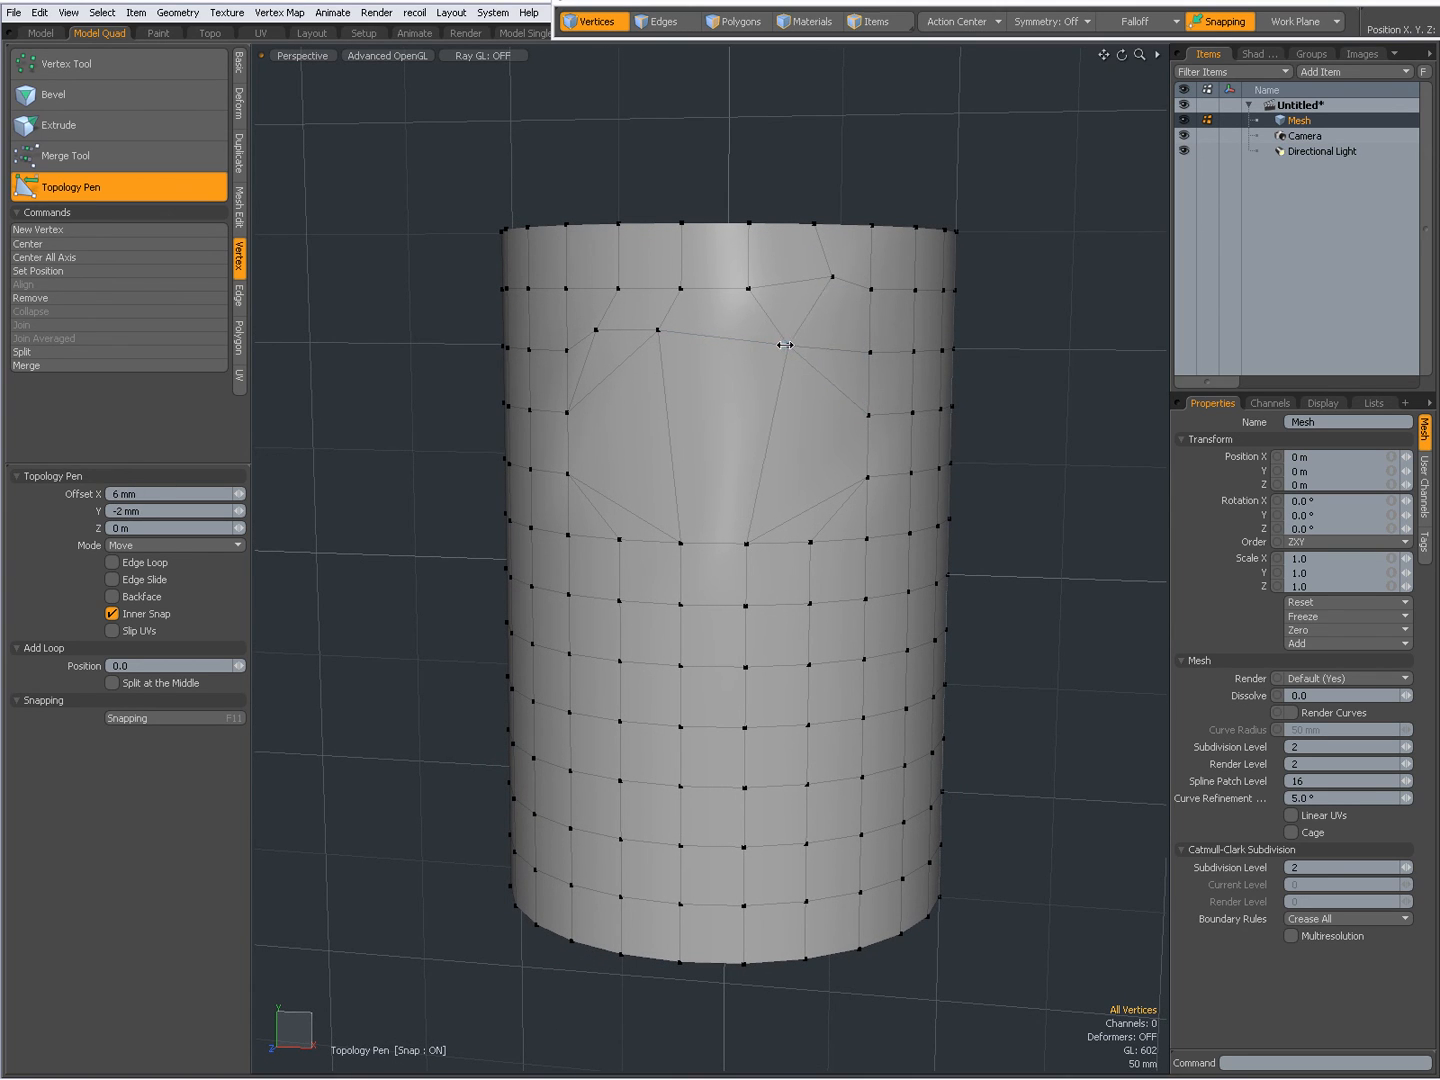
drag(785, 345, 658, 331)
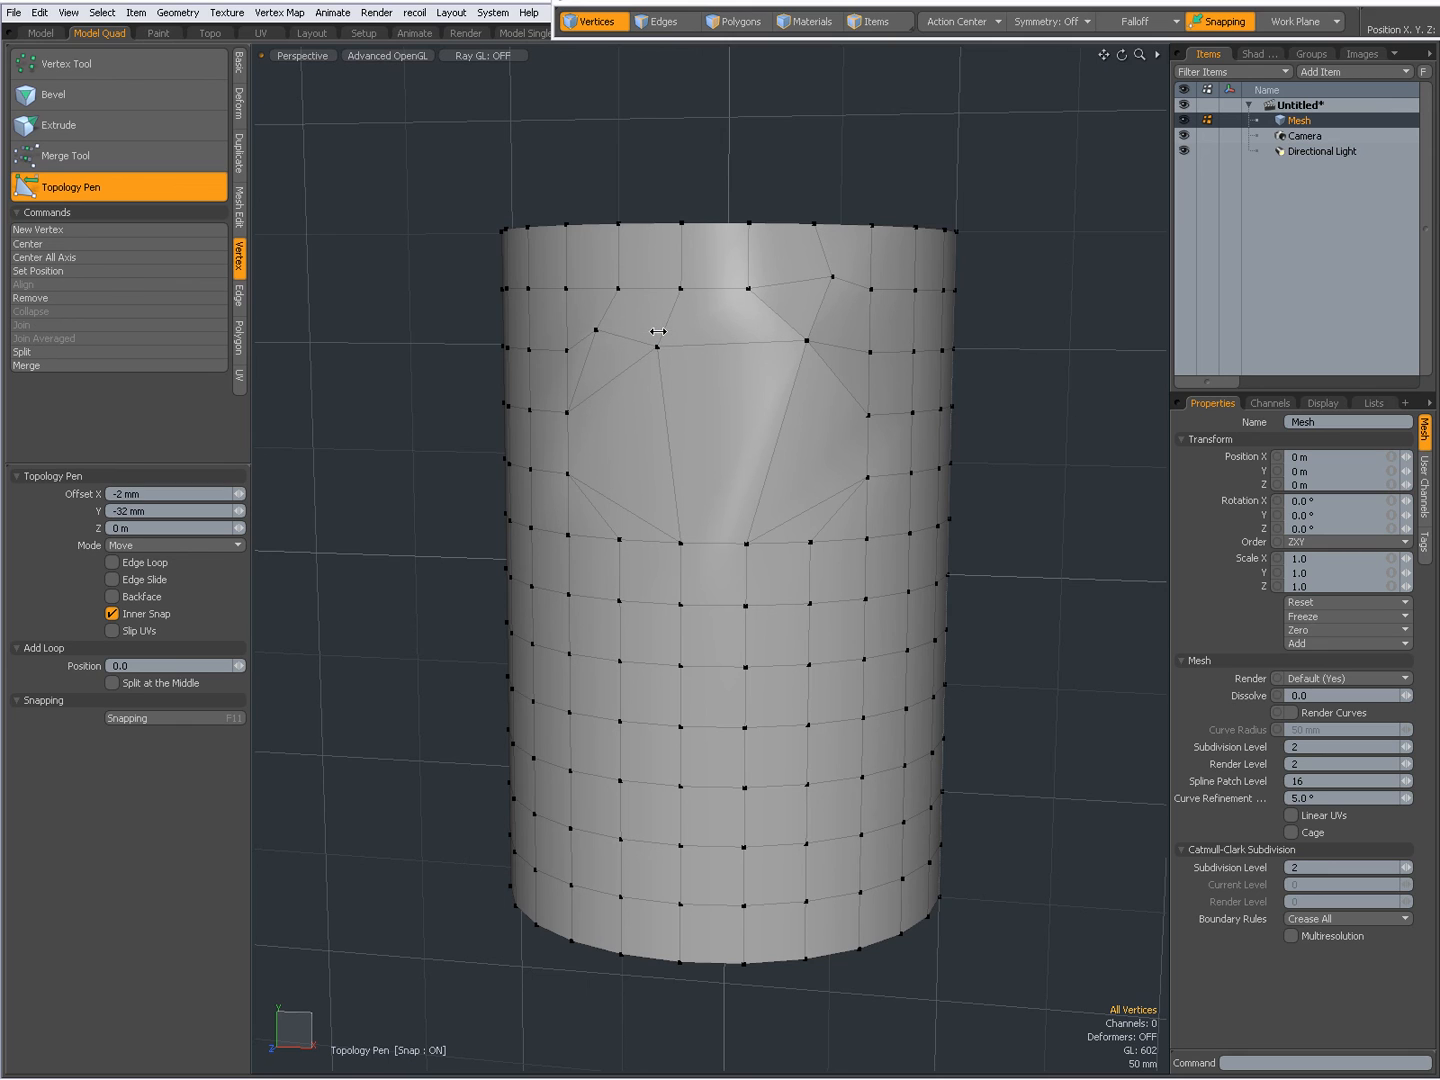
click(657, 347)
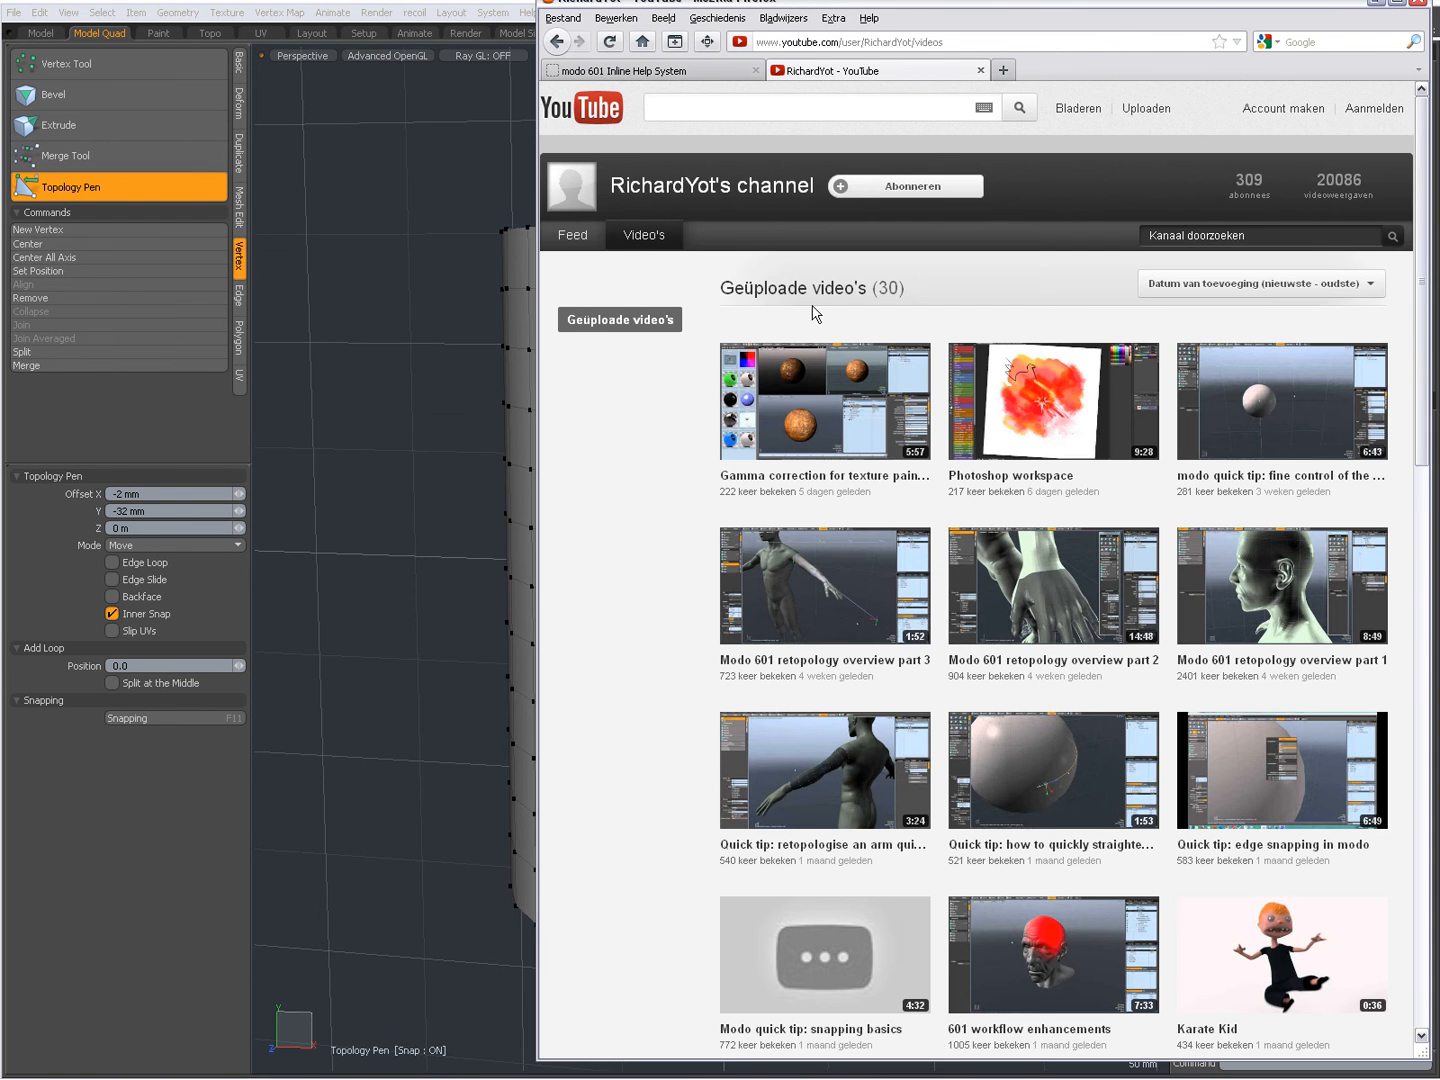
mouse_move(857, 598)
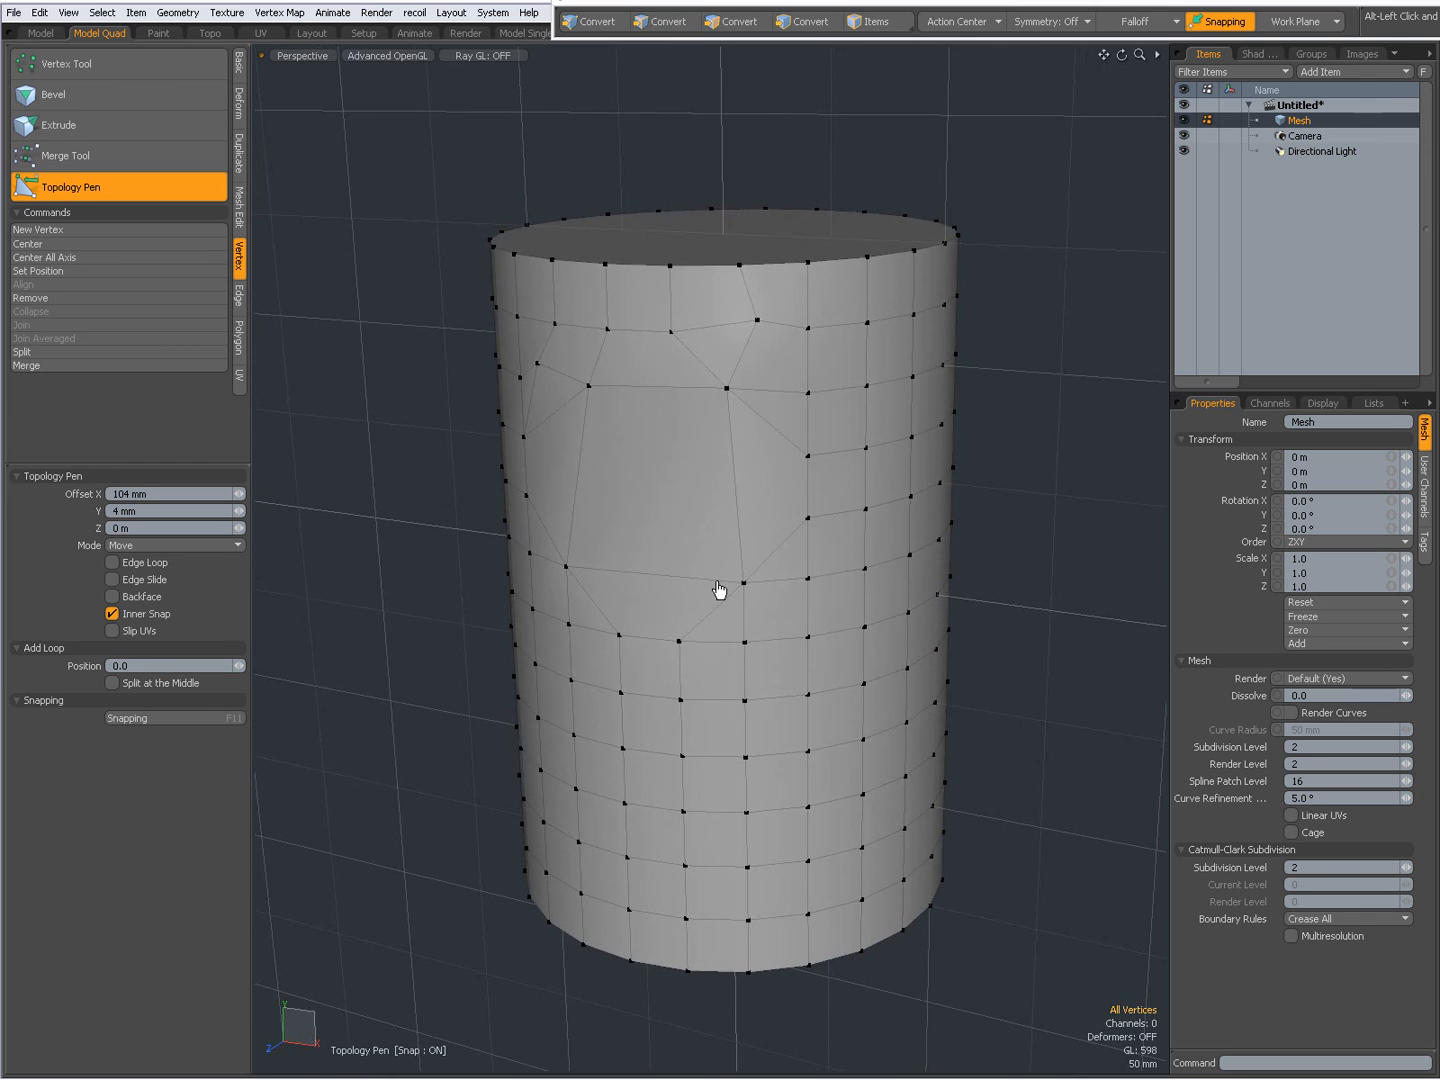
mouse_move(704, 551)
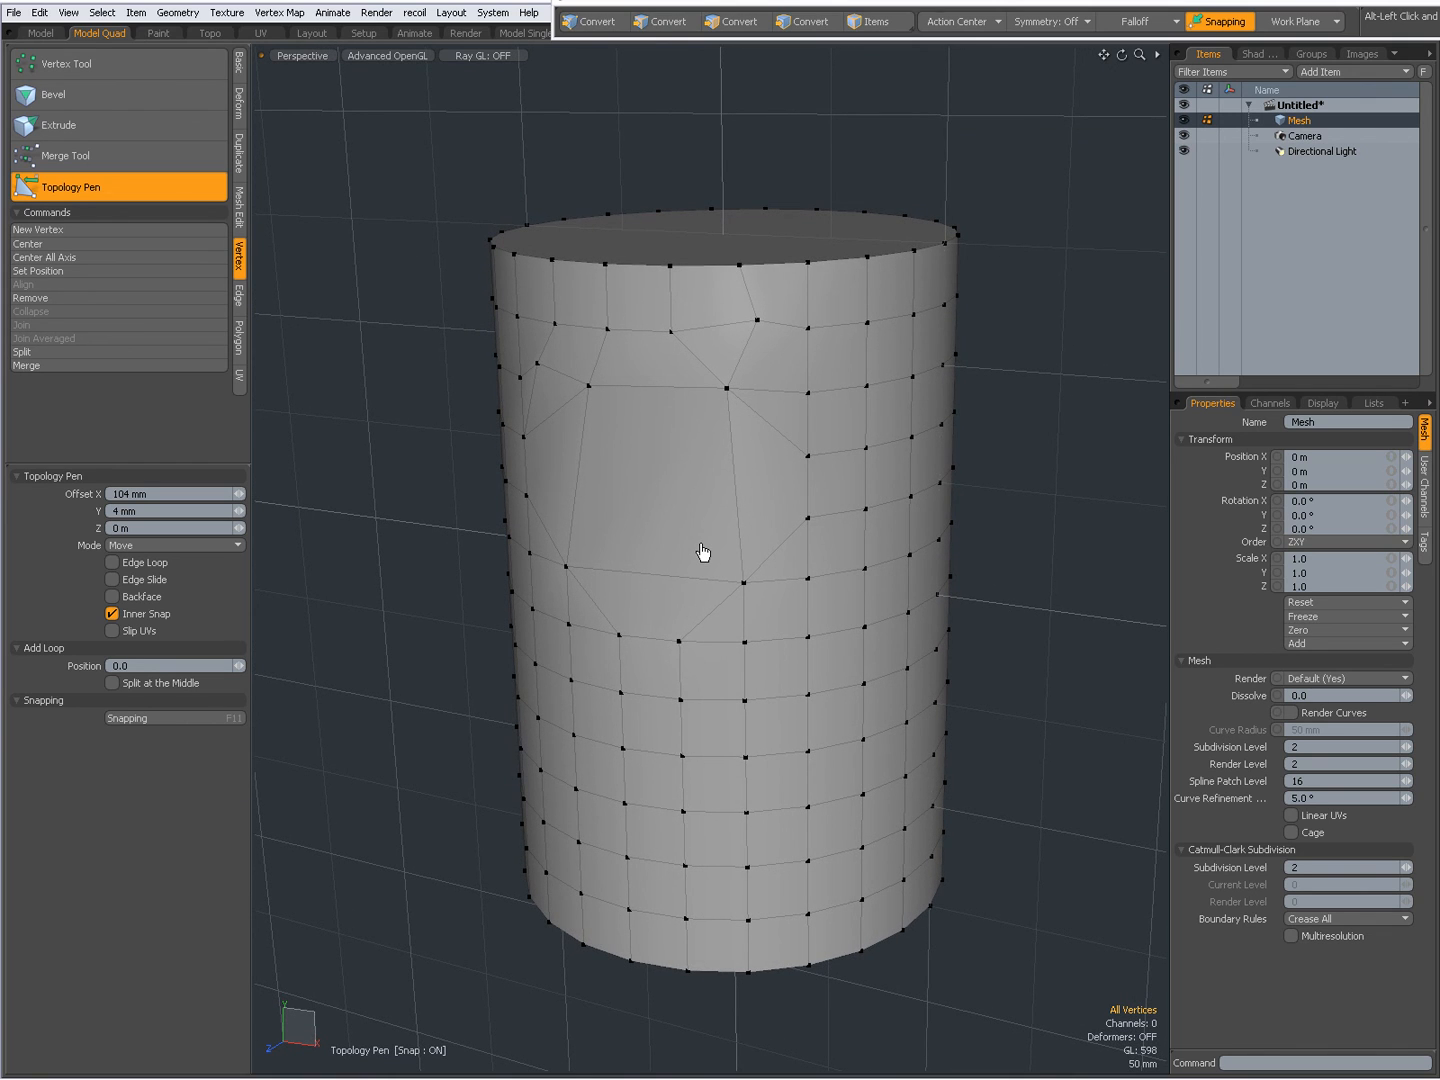